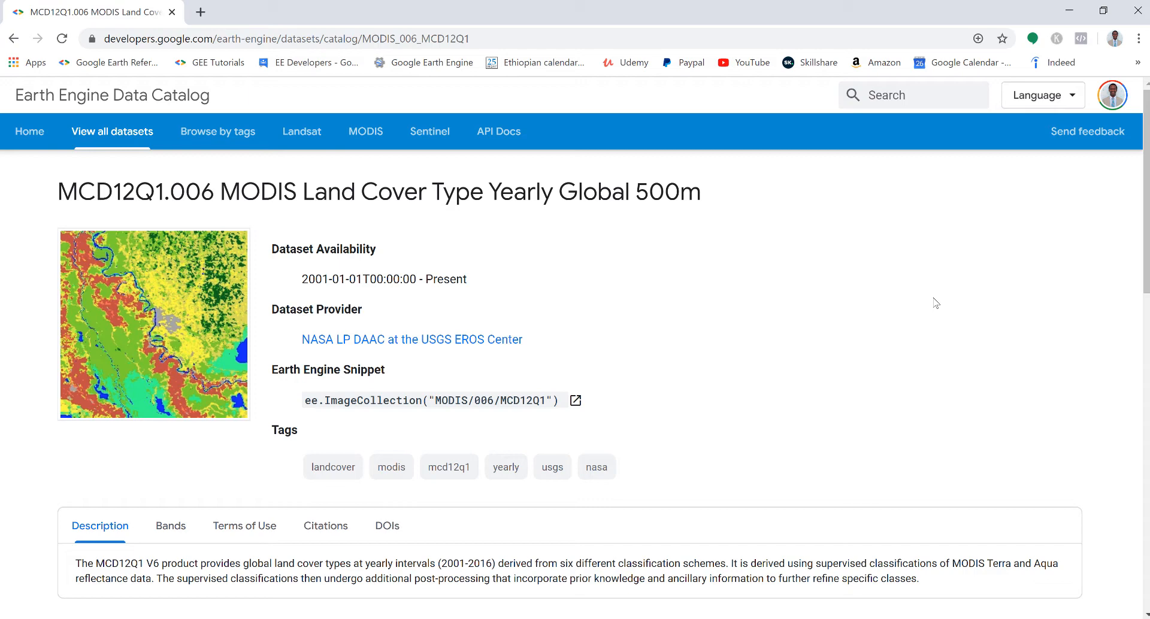
pyautogui.moveTo(931, 224)
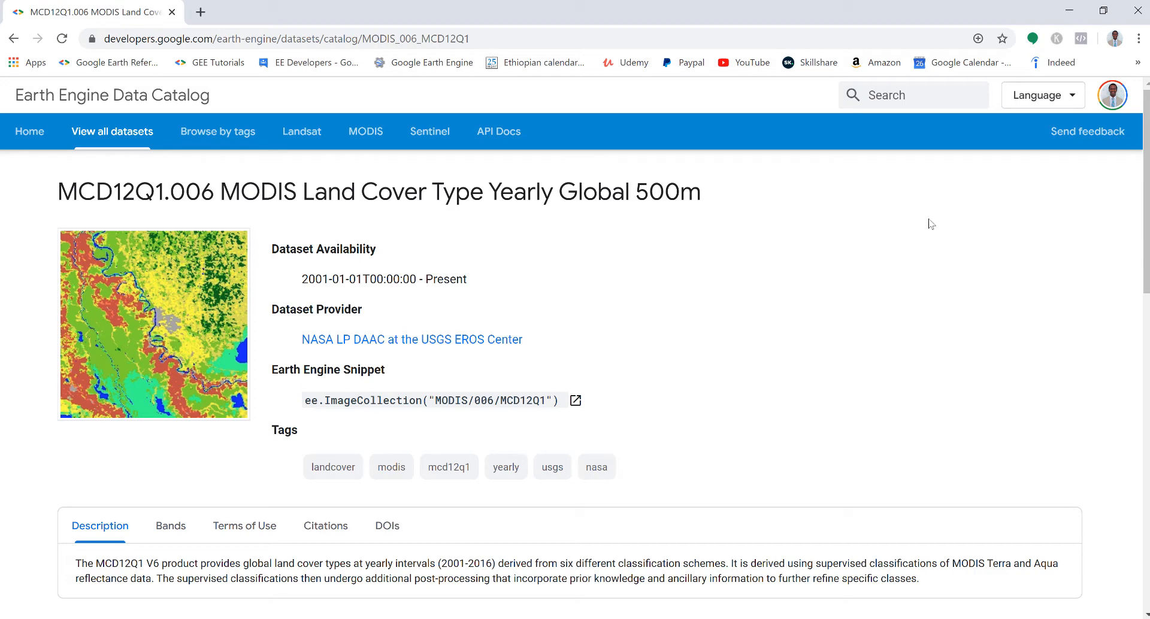
pyautogui.moveTo(597, 255)
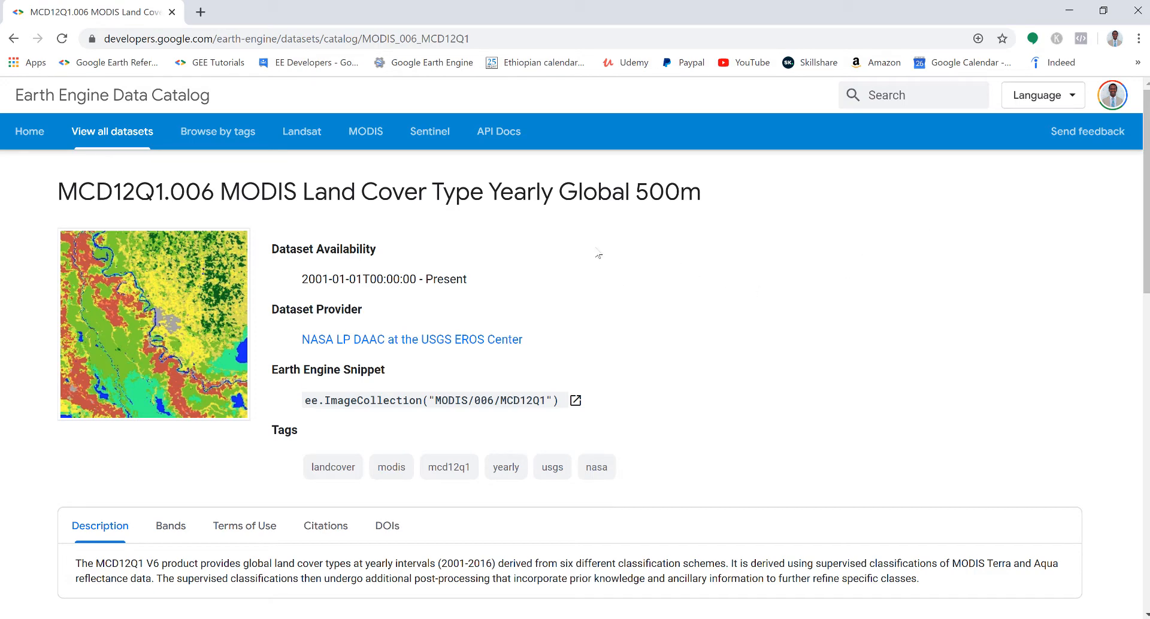
pyautogui.moveTo(640, 284)
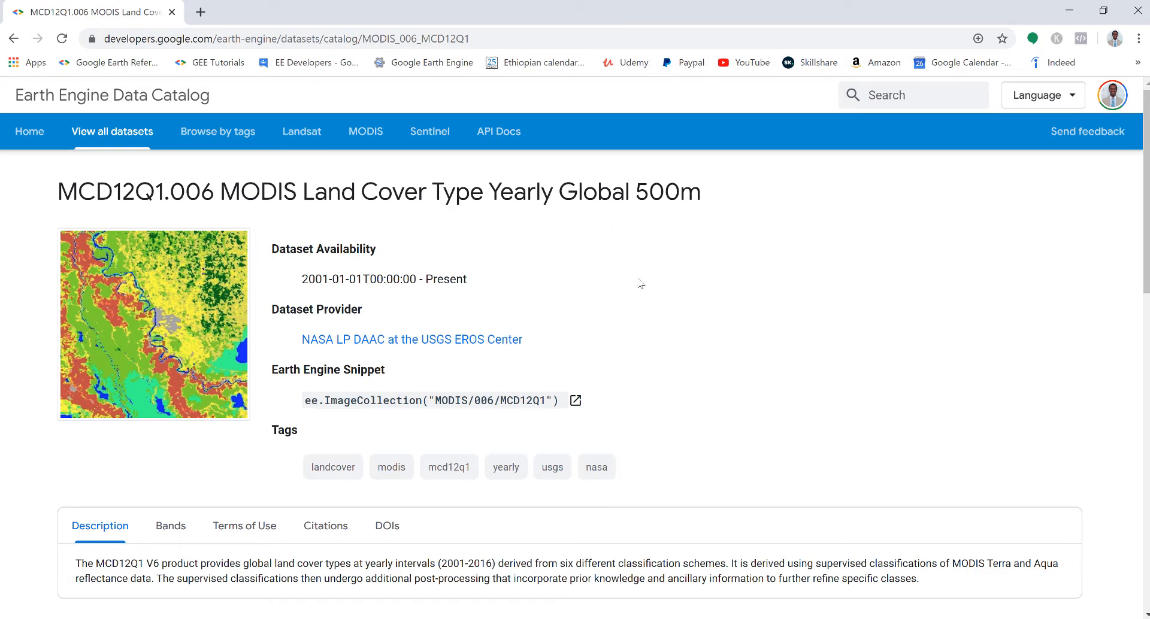
pyautogui.moveTo(489, 300)
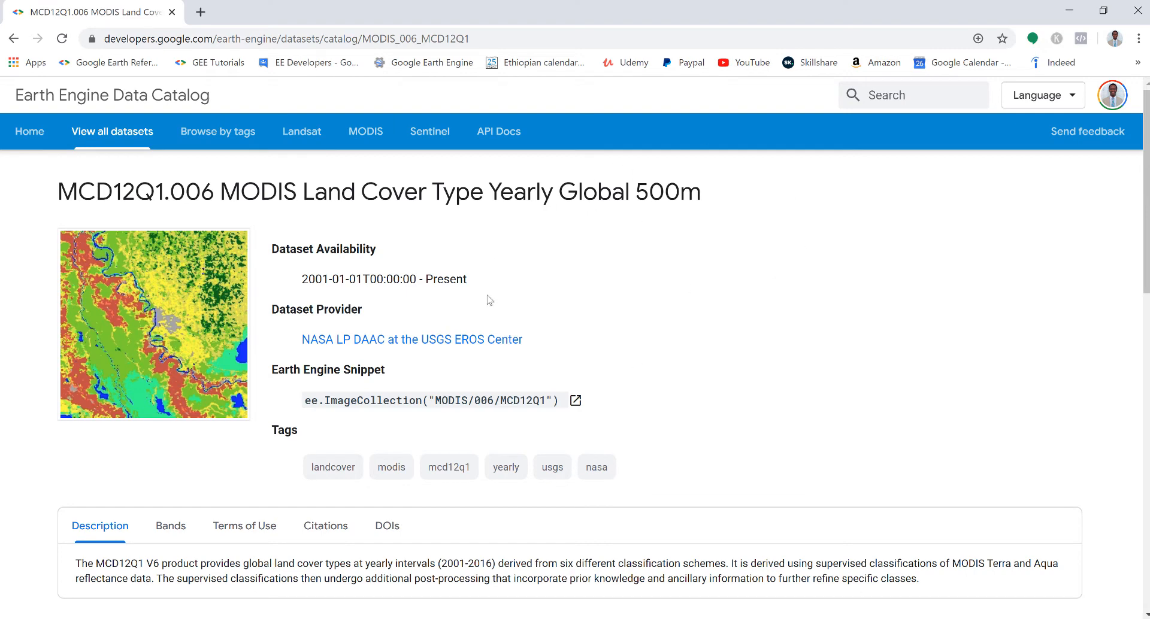
pyautogui.moveTo(236, 490)
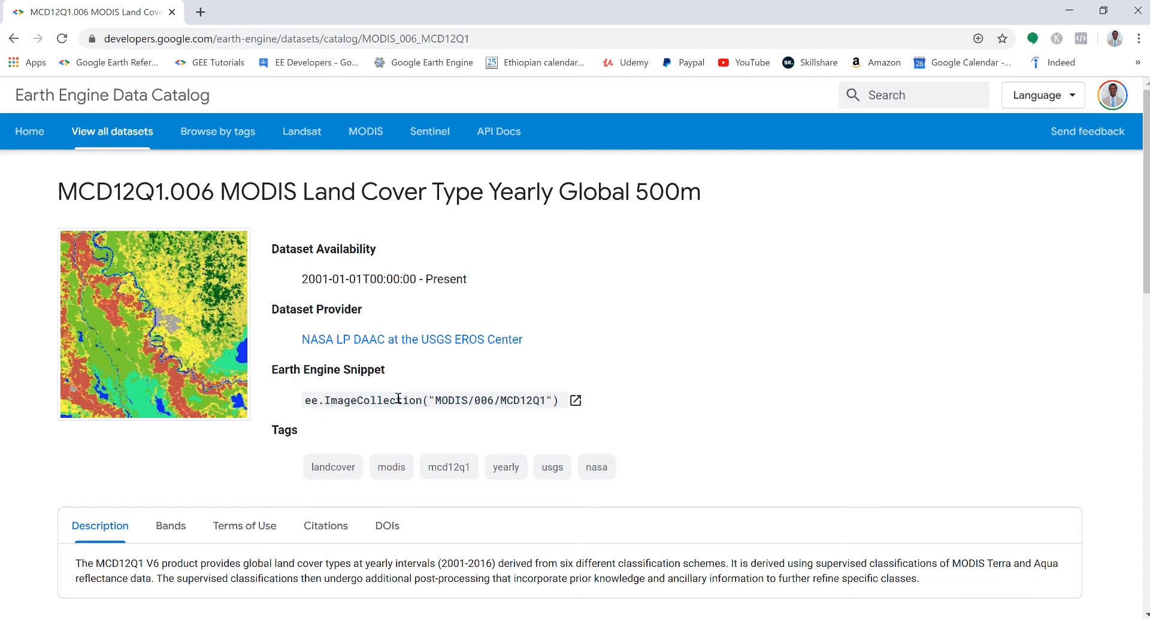
# Select the ee.ImageCollection('MODIS/006/MCD12Q1') snippet on the MCD12Q1.006 catalog page.
pyautogui.moveTo(307, 400); pyautogui.dragTo(558, 400)
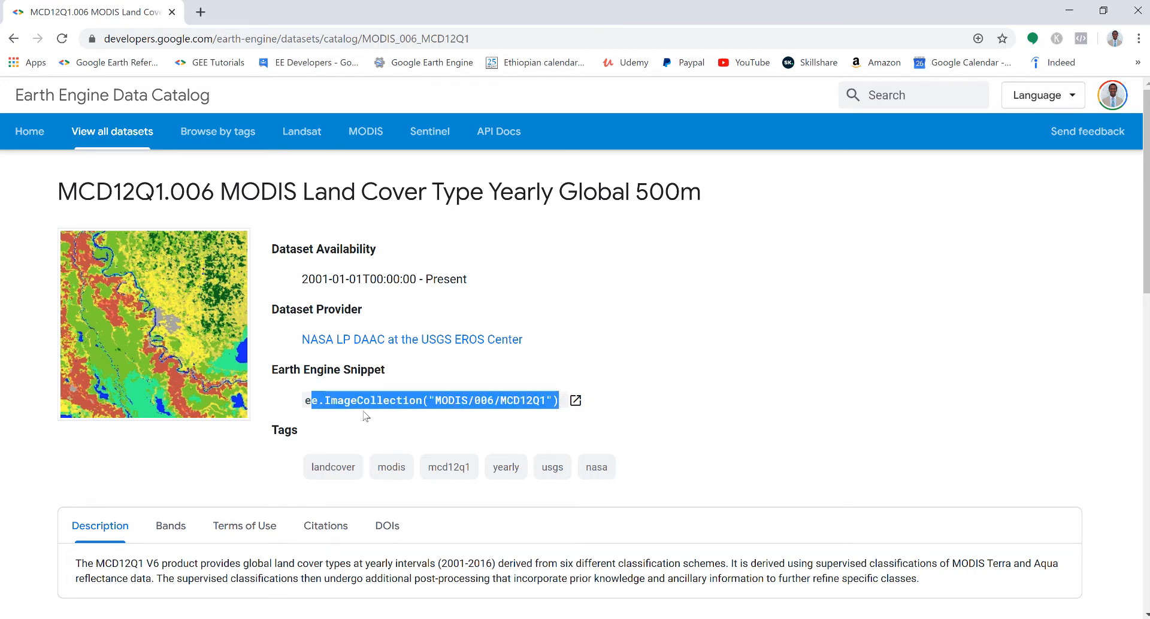
pyautogui.click(359, 400)
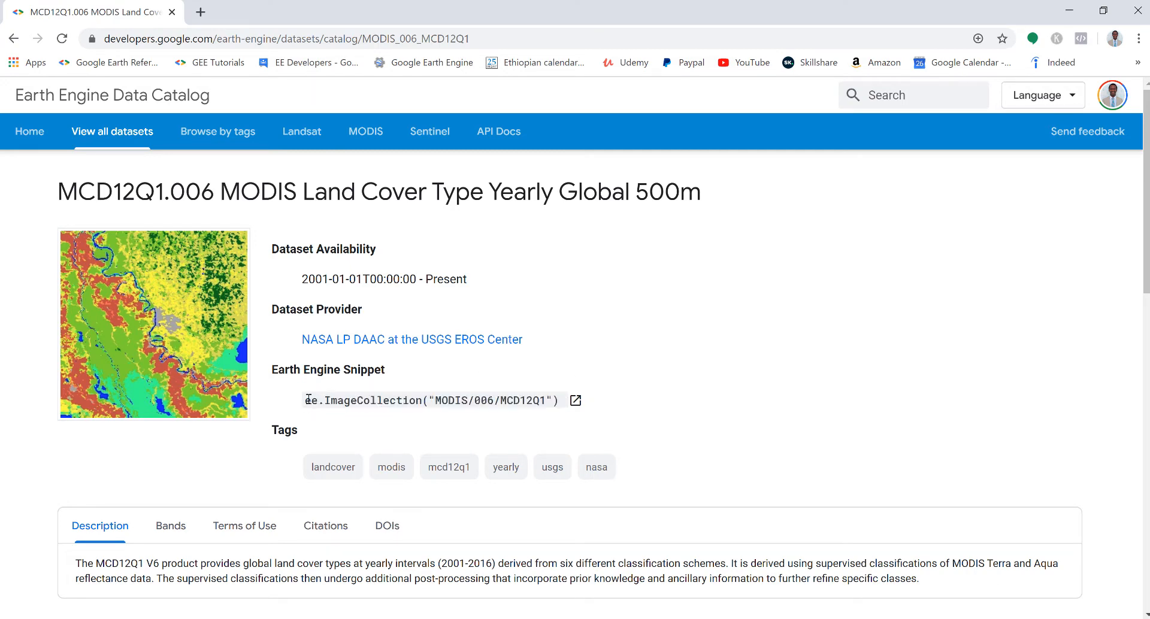
pyautogui.moveTo(304, 401); pyautogui.dragTo(559, 401)
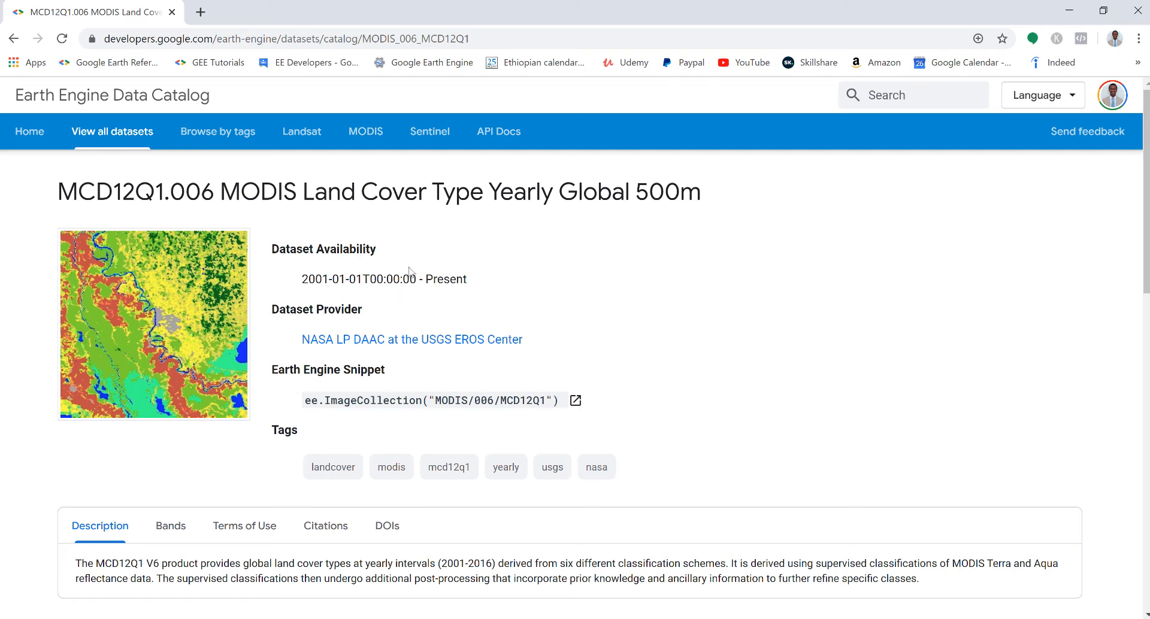
pyautogui.moveTo(206, 496)
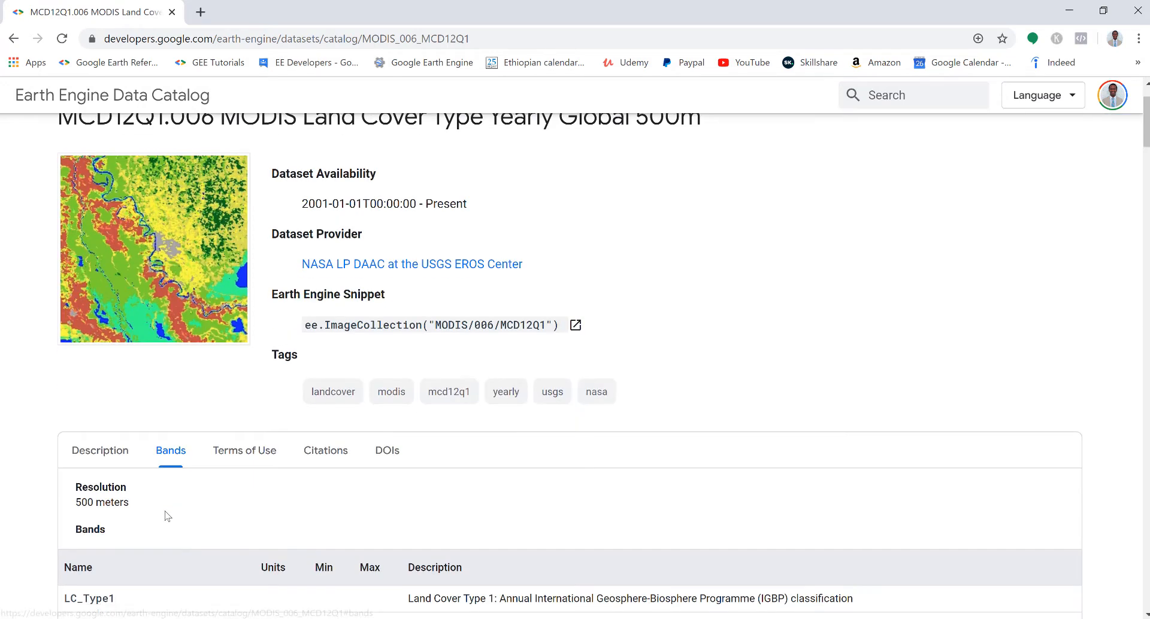
# Scroll down and view the MCD12Q1.006 Citations and DOIs tabs.
pyautogui.scroll(-3)
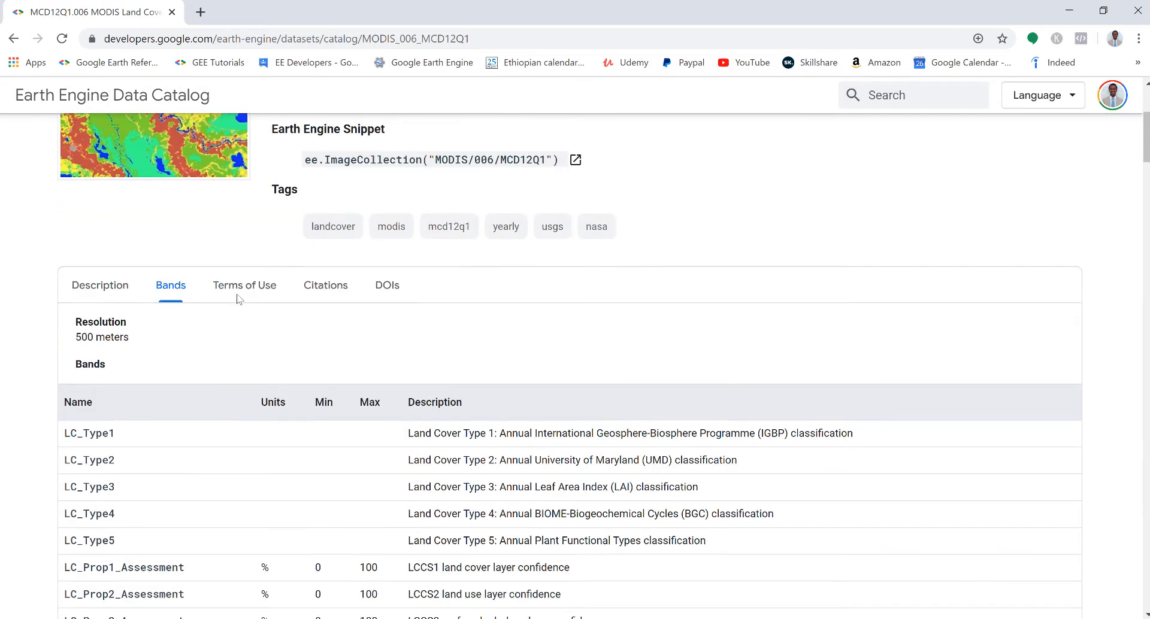
pyautogui.scroll(-3)
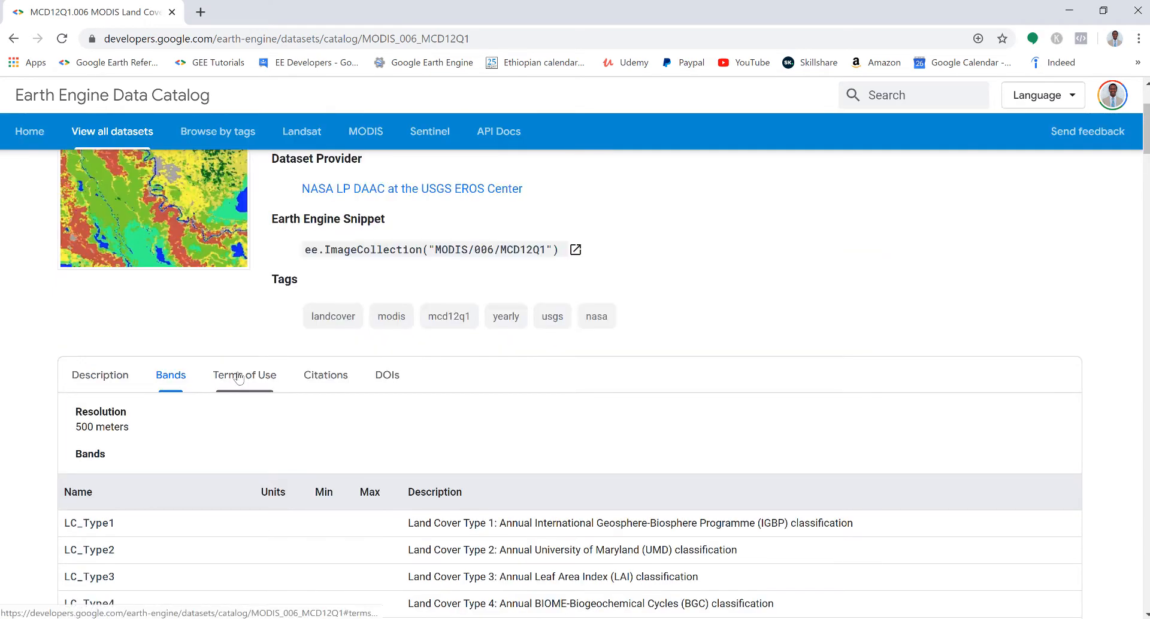
pyautogui.click(324, 375)
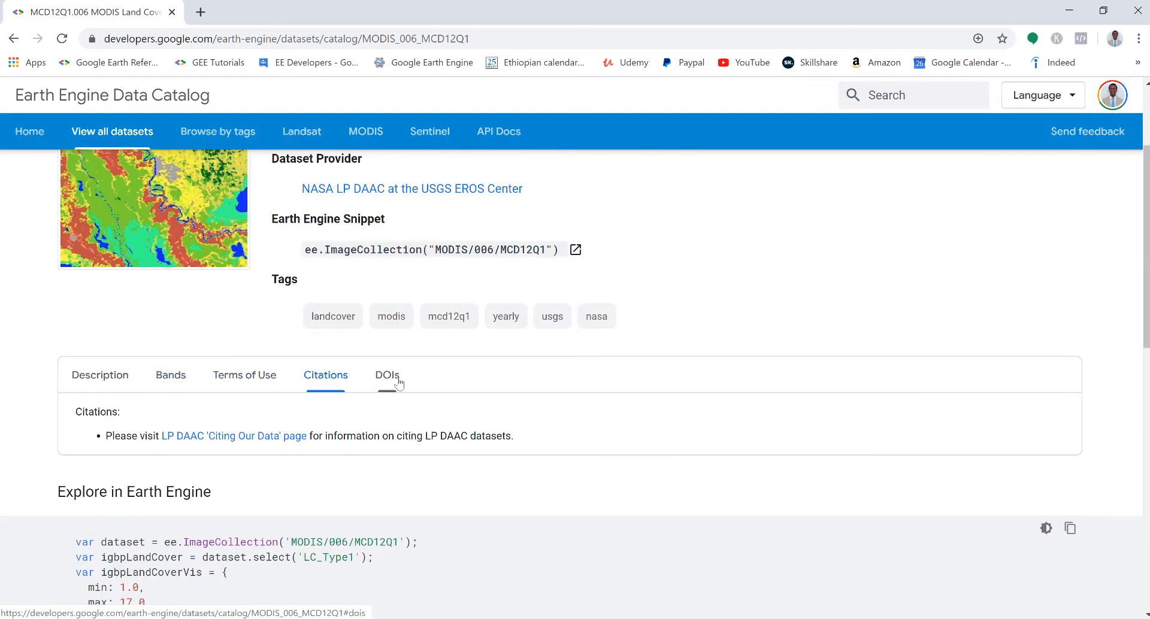
pyautogui.click(100, 375)
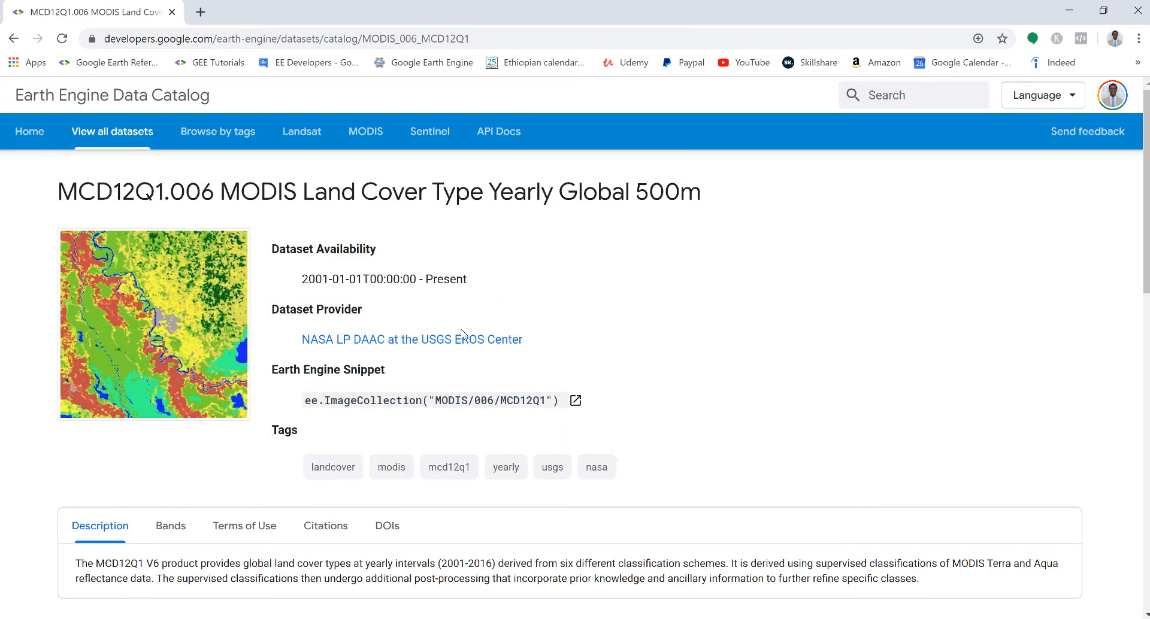
pyautogui.moveTo(526, 248)
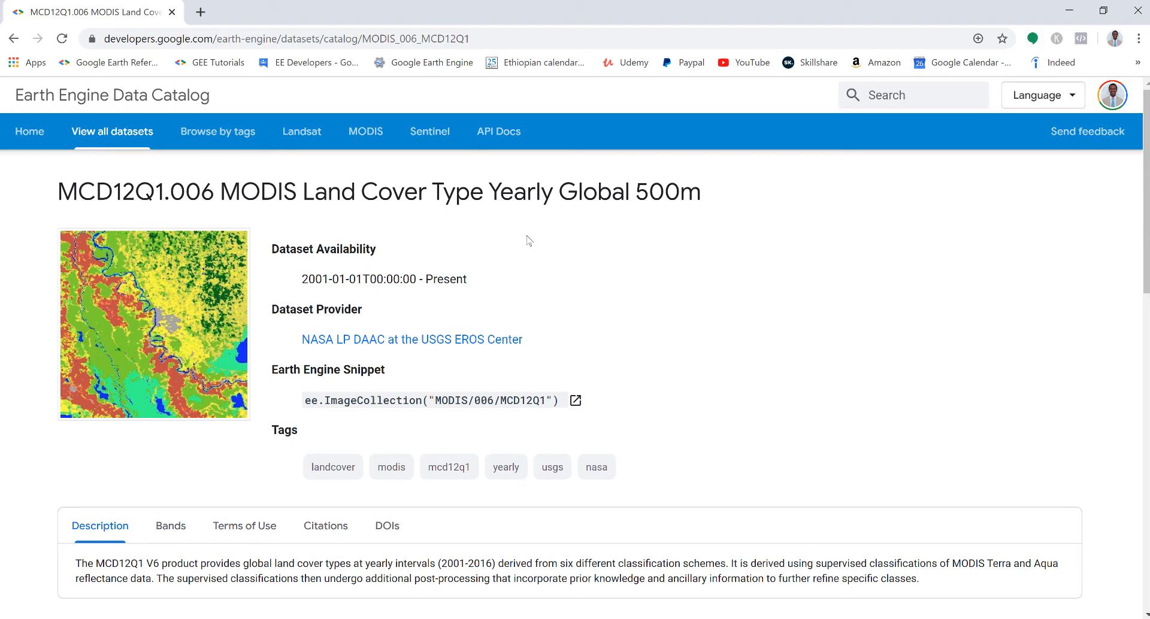
pyautogui.moveTo(522, 266)
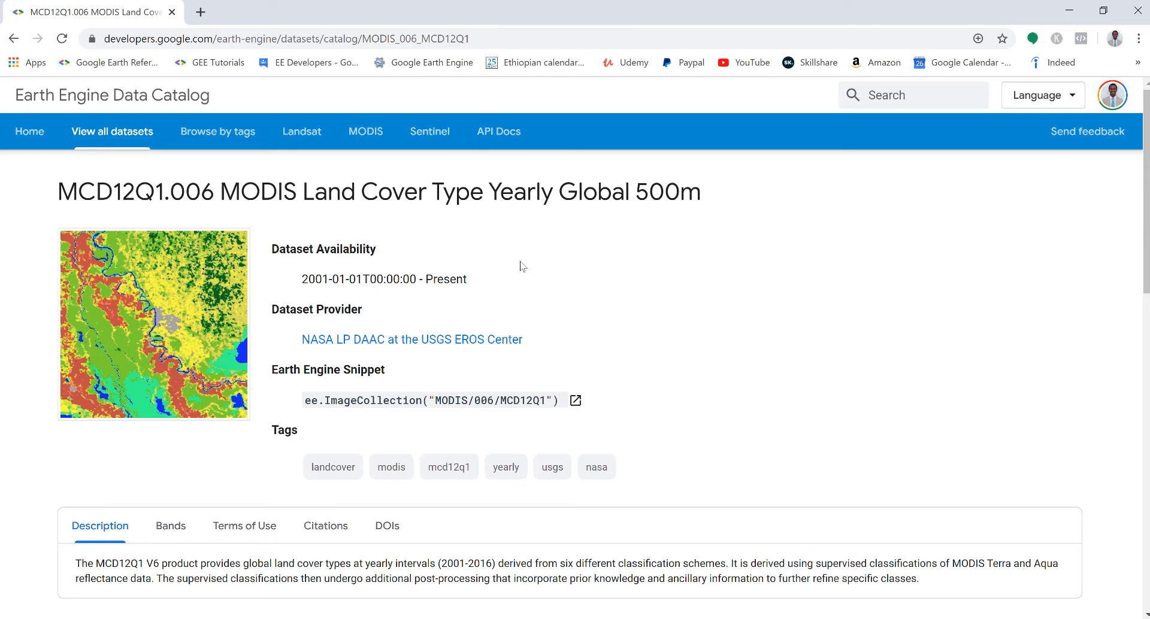
pyautogui.moveTo(487, 602)
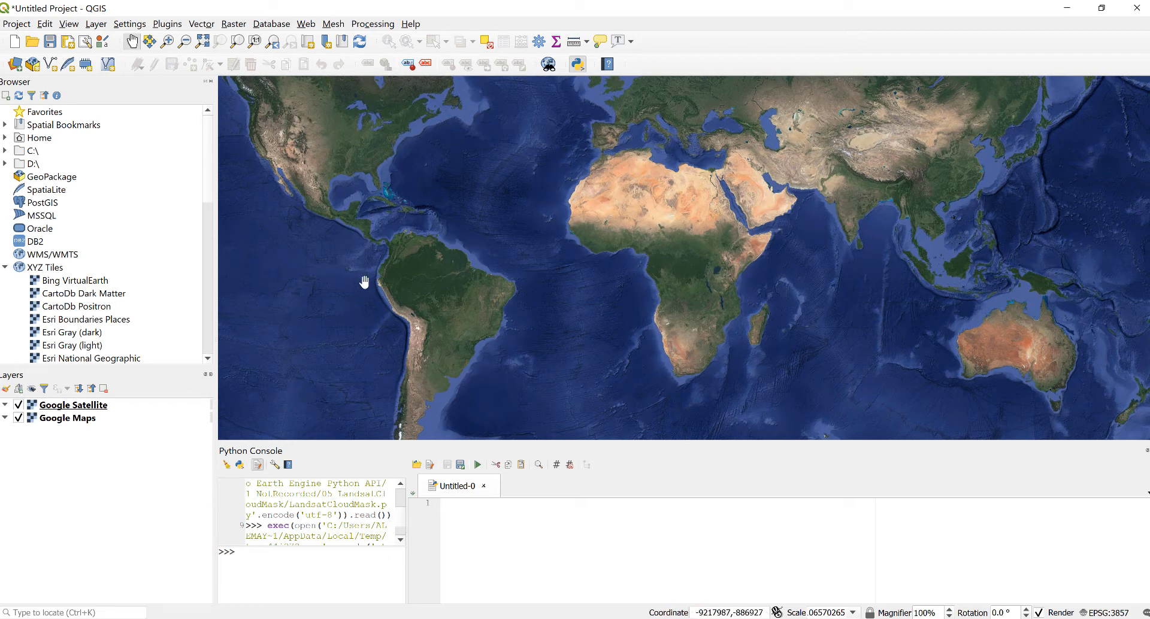
pyautogui.moveTo(155, 136)
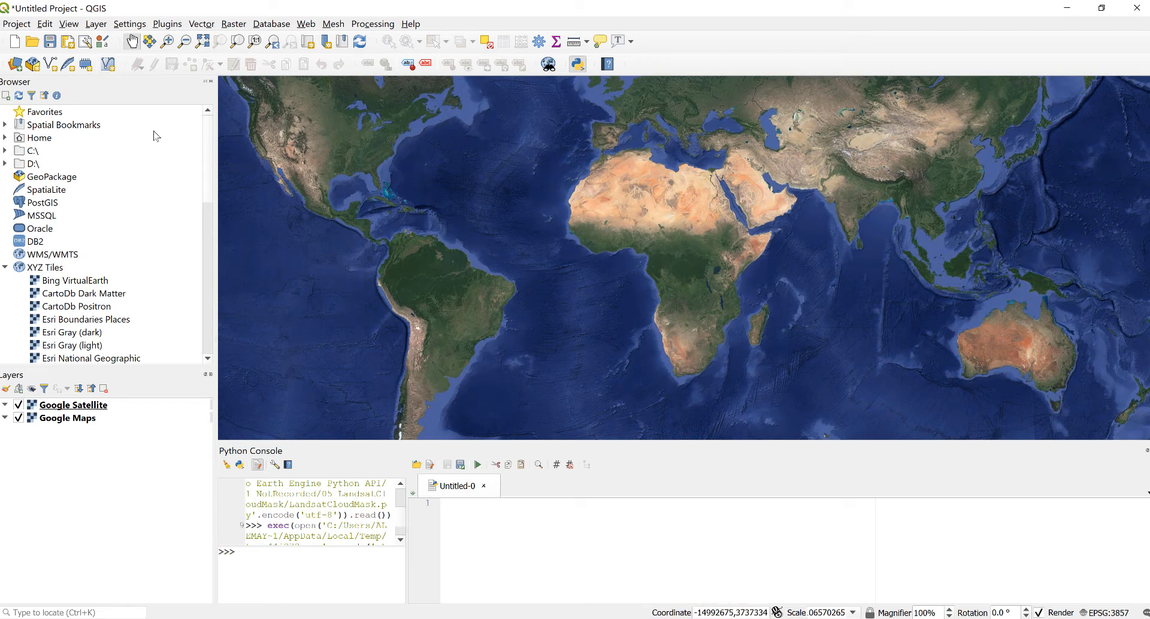
pyautogui.click(167, 23)
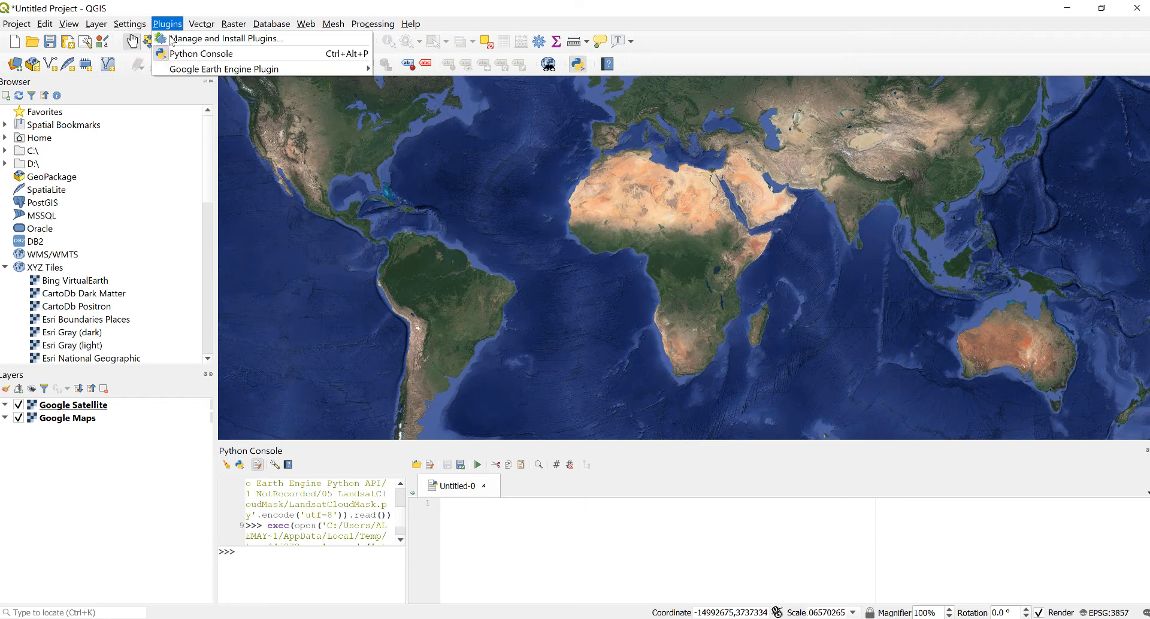
pyautogui.moveTo(202, 54)
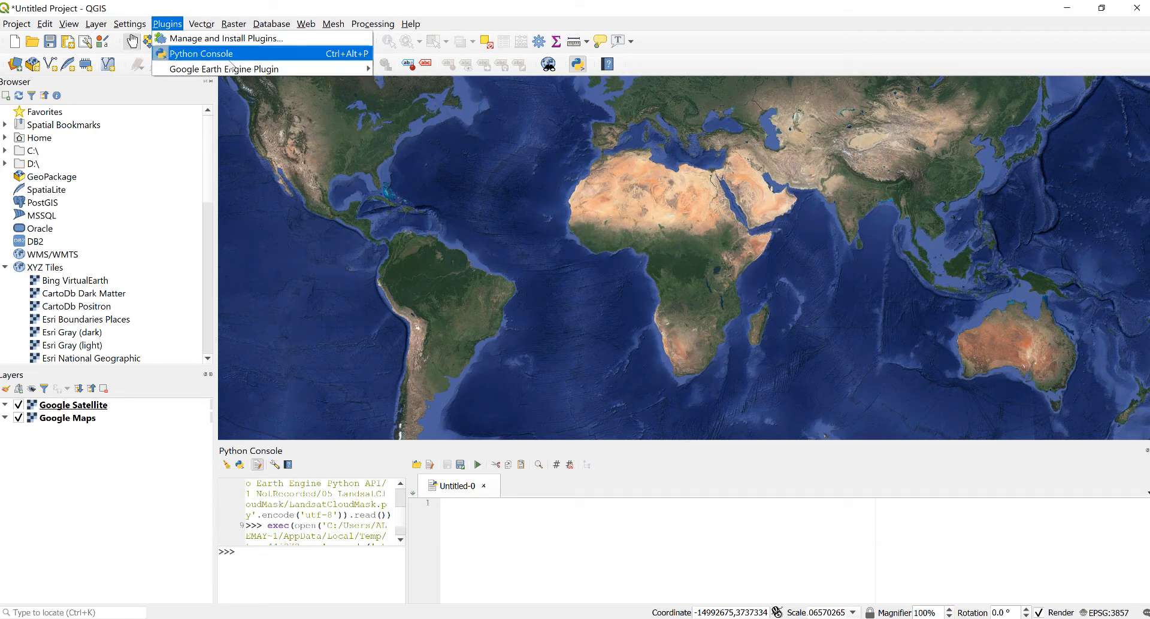
pyautogui.moveTo(226, 38)
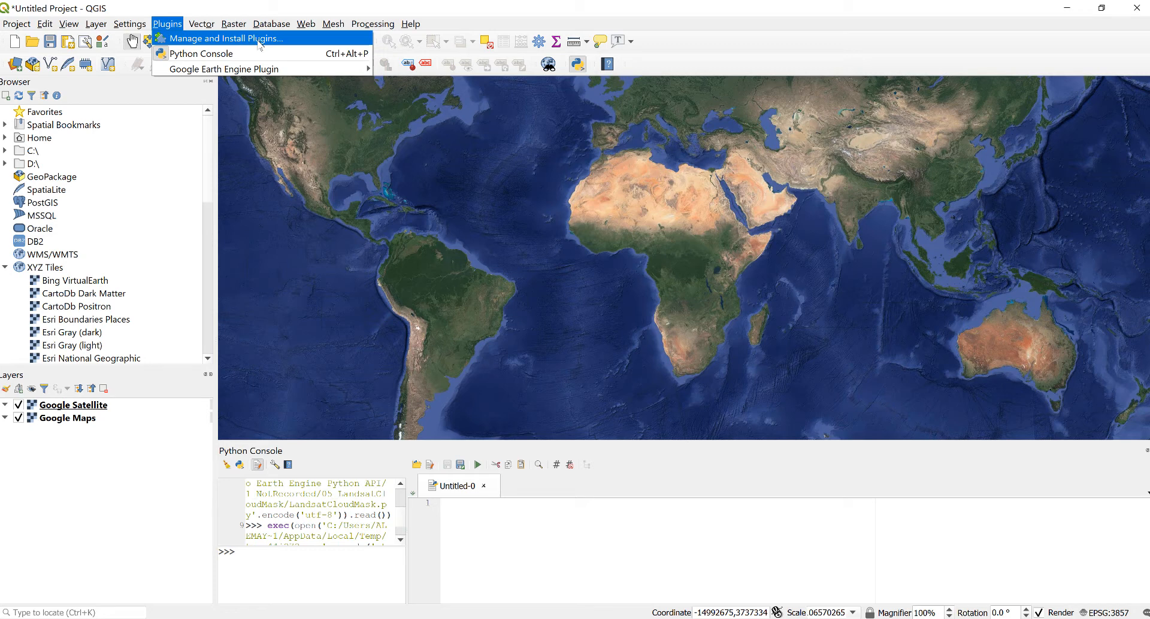
pyautogui.moveTo(222, 69)
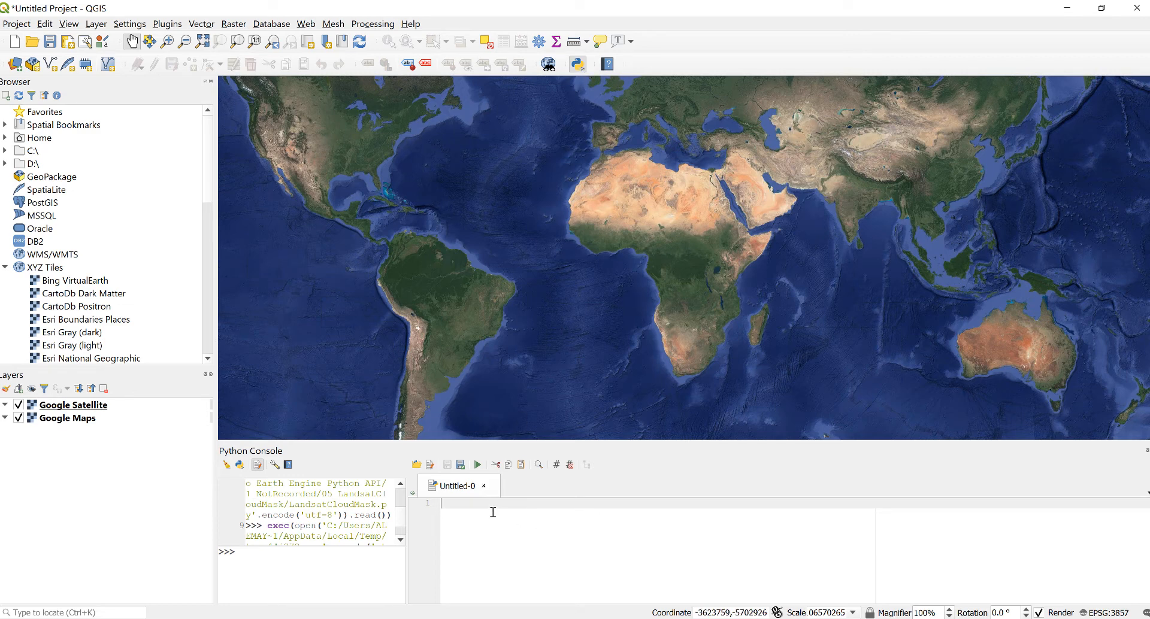
# Open 02_MODIS_LandCover_Visualization.py from the 02_MODIS_LandCover folder in the console editor.
pyautogui.click(416, 466)
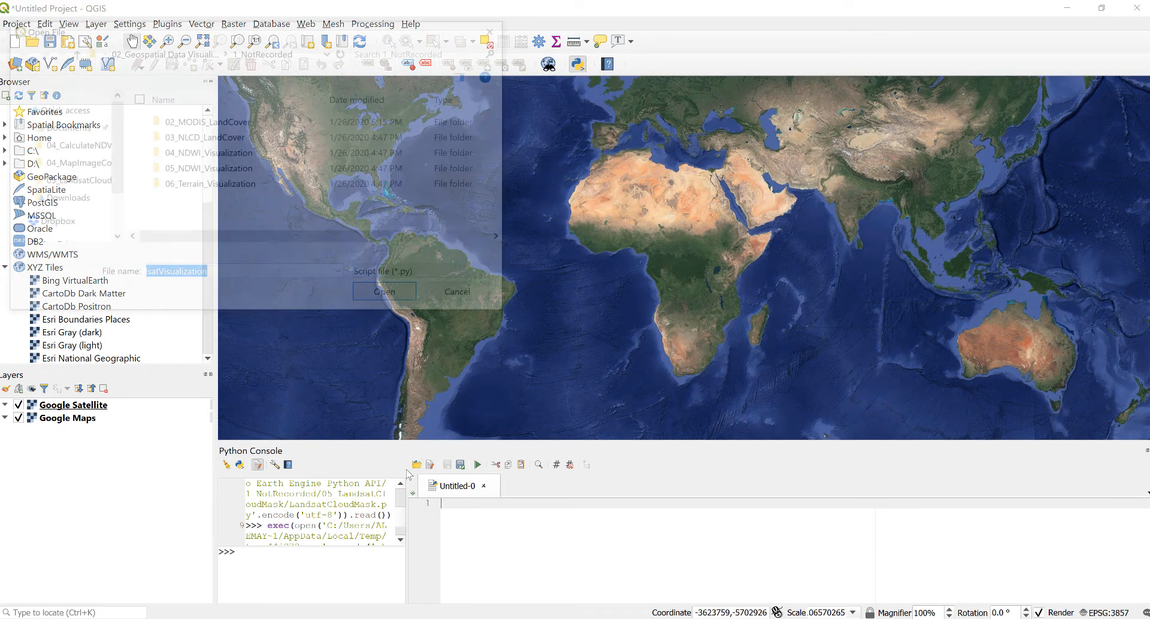
pyautogui.doubleClick(213, 121)
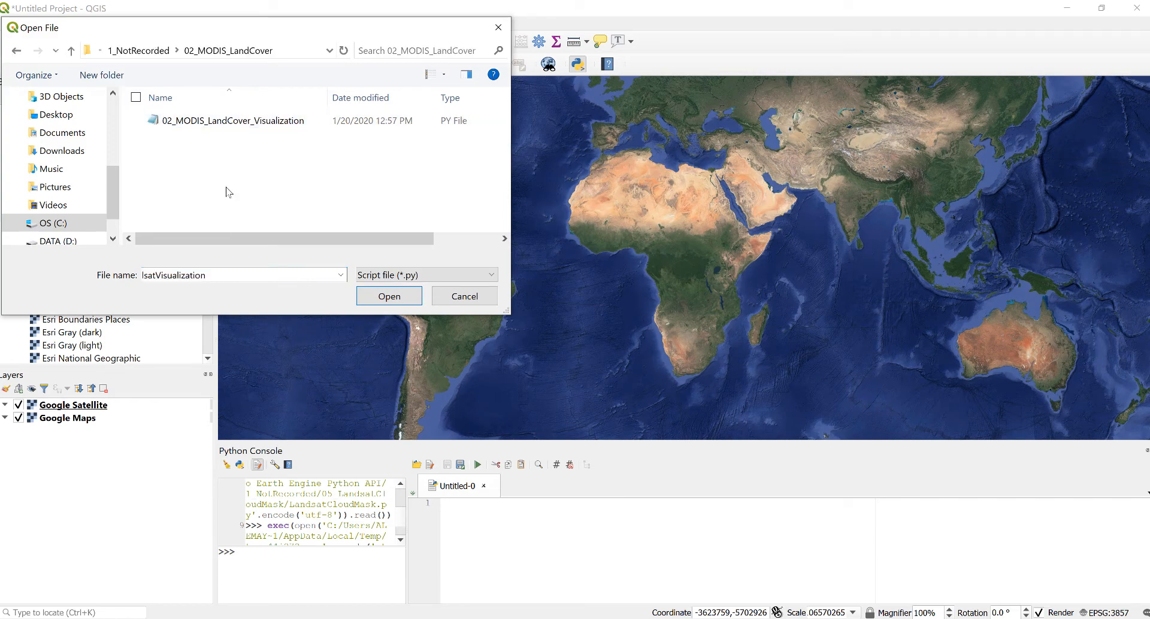
pyautogui.click(388, 296)
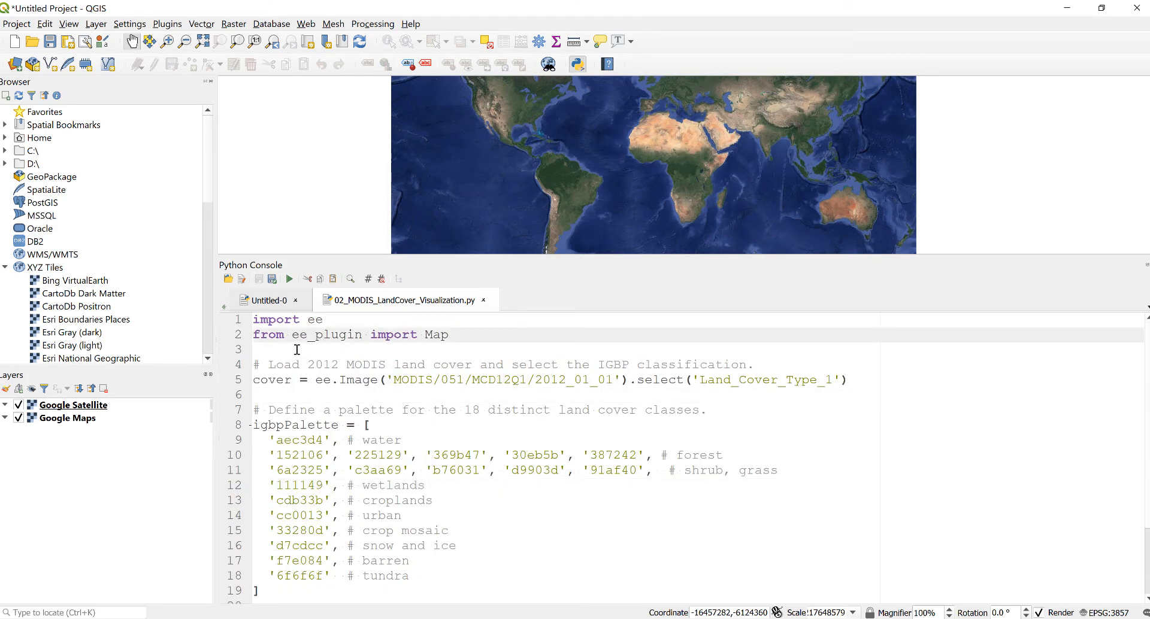
pyautogui.click(451, 335)
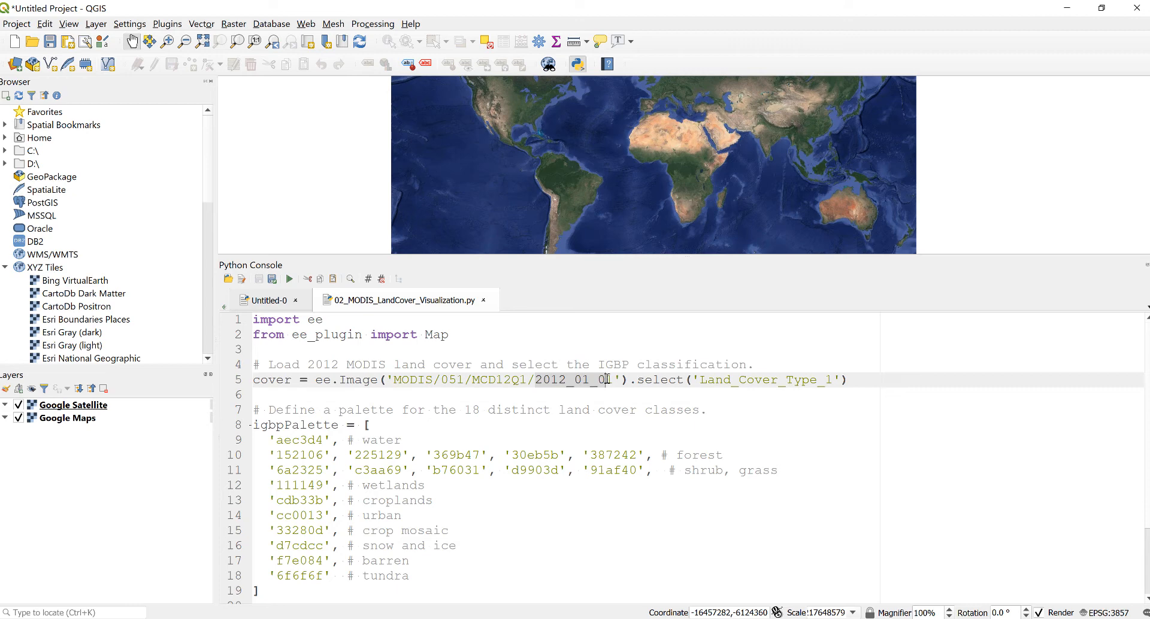
pyautogui.write('1')
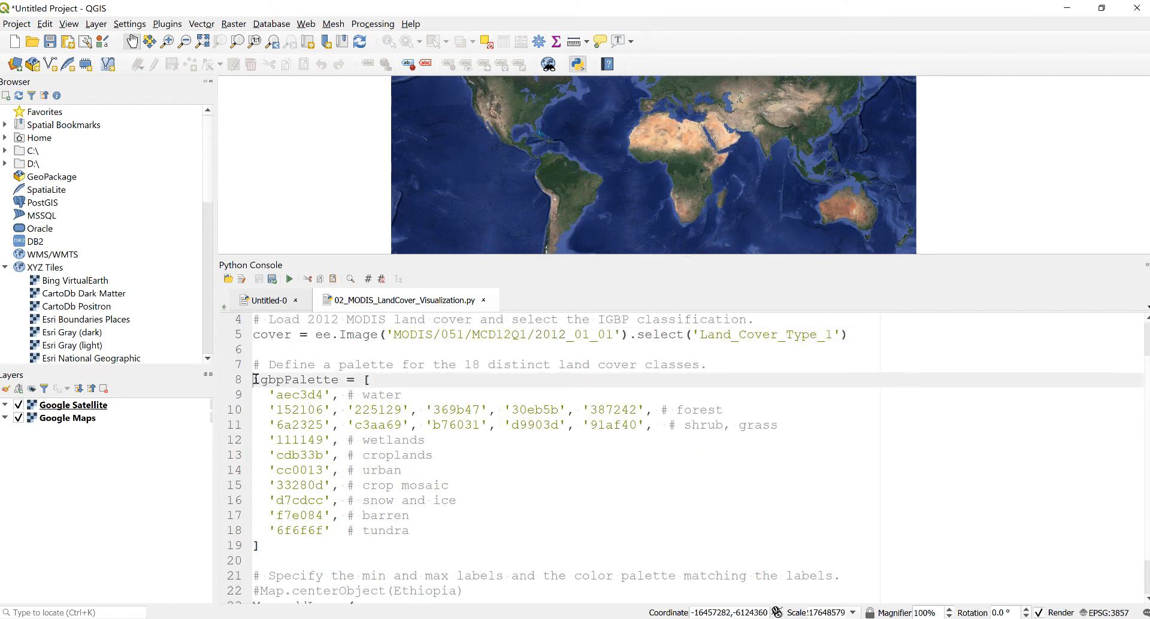
pyautogui.moveTo(252, 379); pyautogui.dragTo(475, 531)
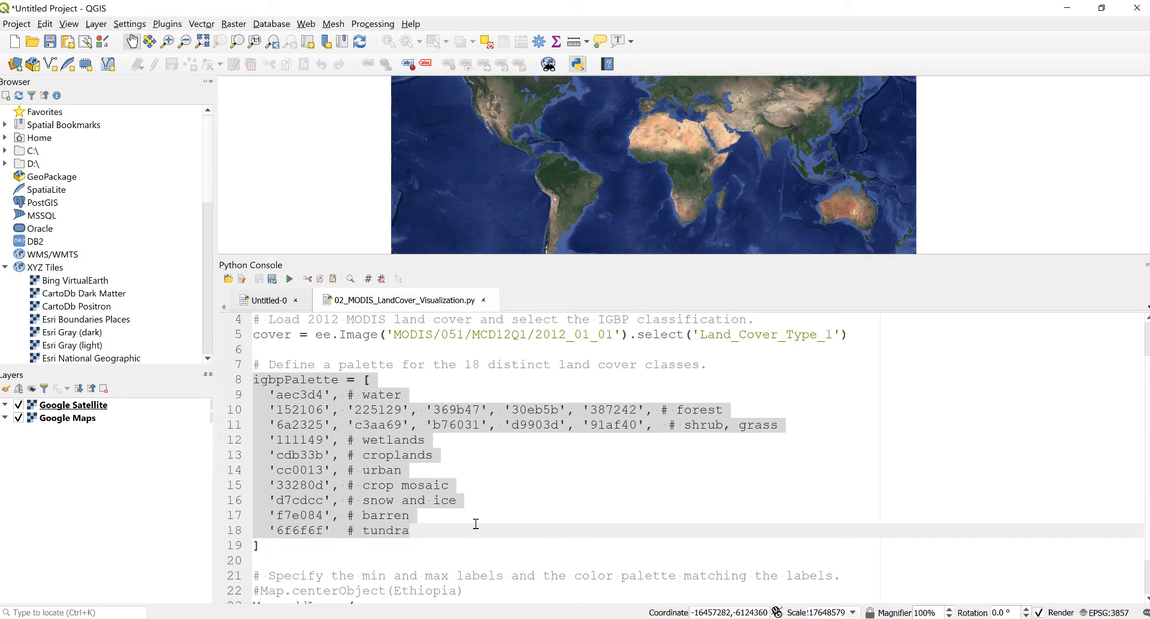
pyautogui.click(509, 384)
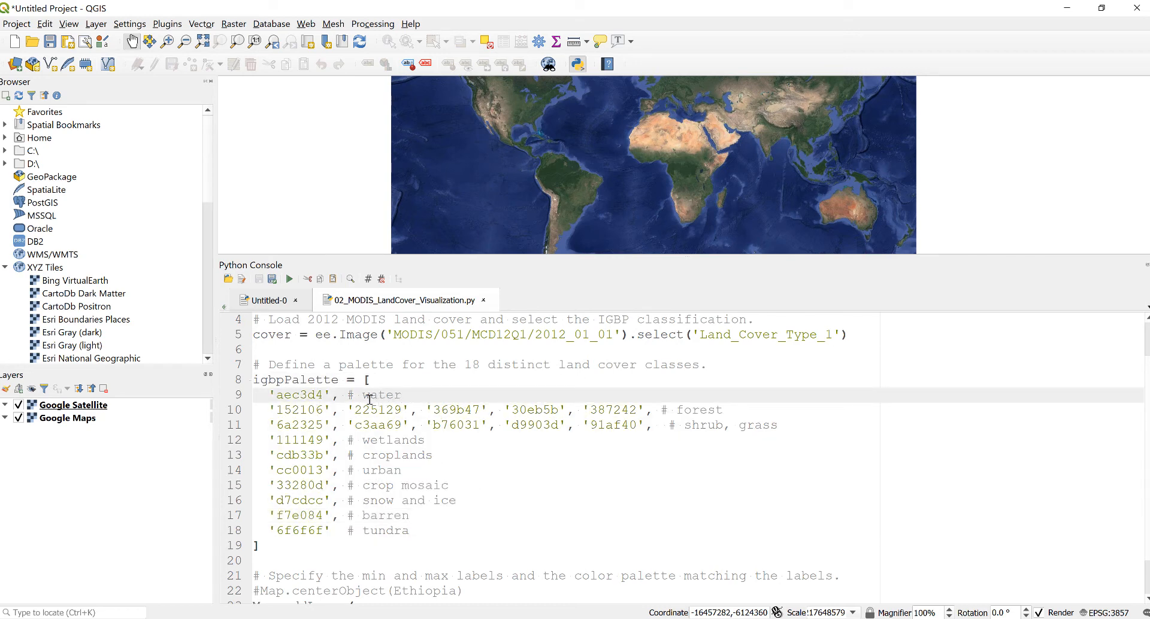
pyautogui.doubleClick(380, 395)
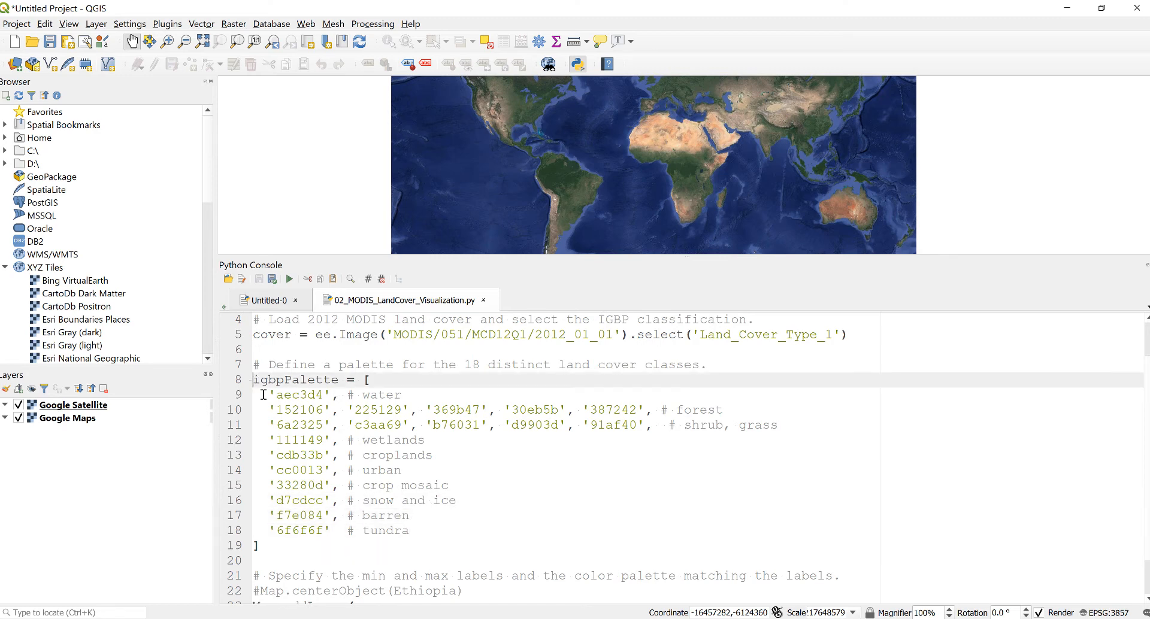
pyautogui.scroll(-3)
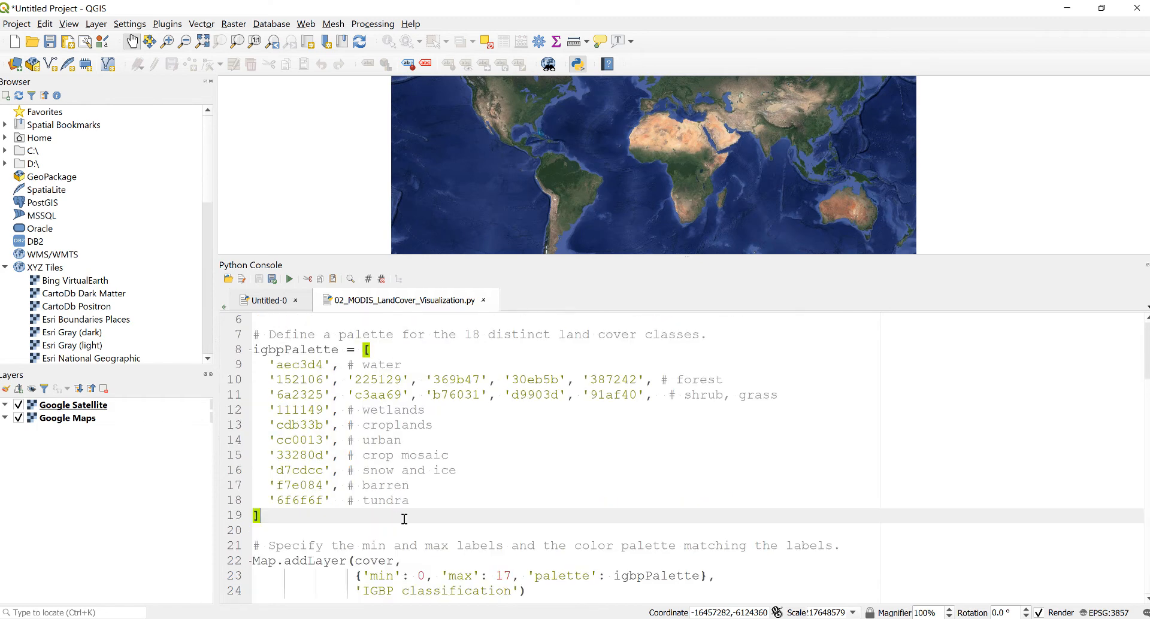
pyautogui.moveTo(349, 534)
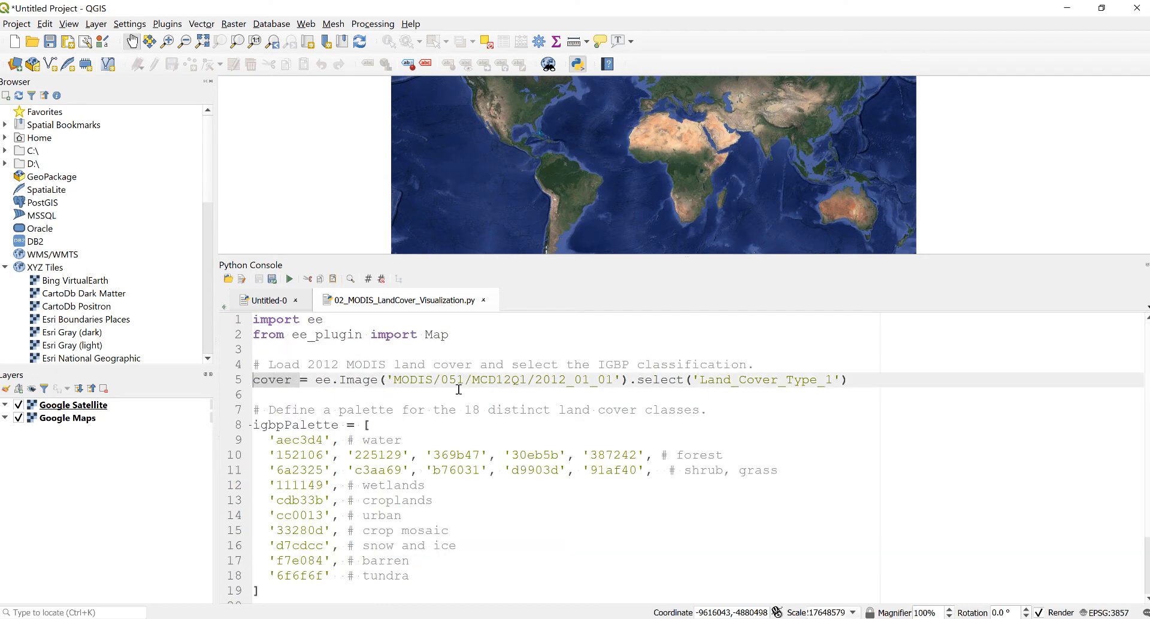
pyautogui.scroll(-3)
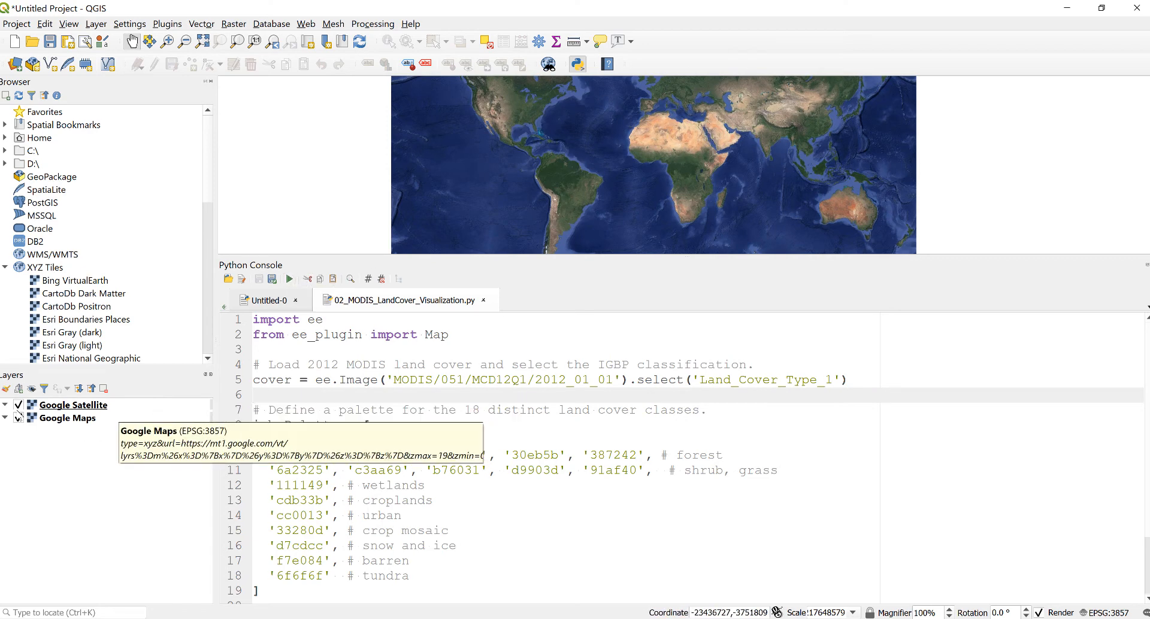
# Toggle the Google Satellite and Google Maps basemap layers in the Layers panel.
pyautogui.click(17, 418)
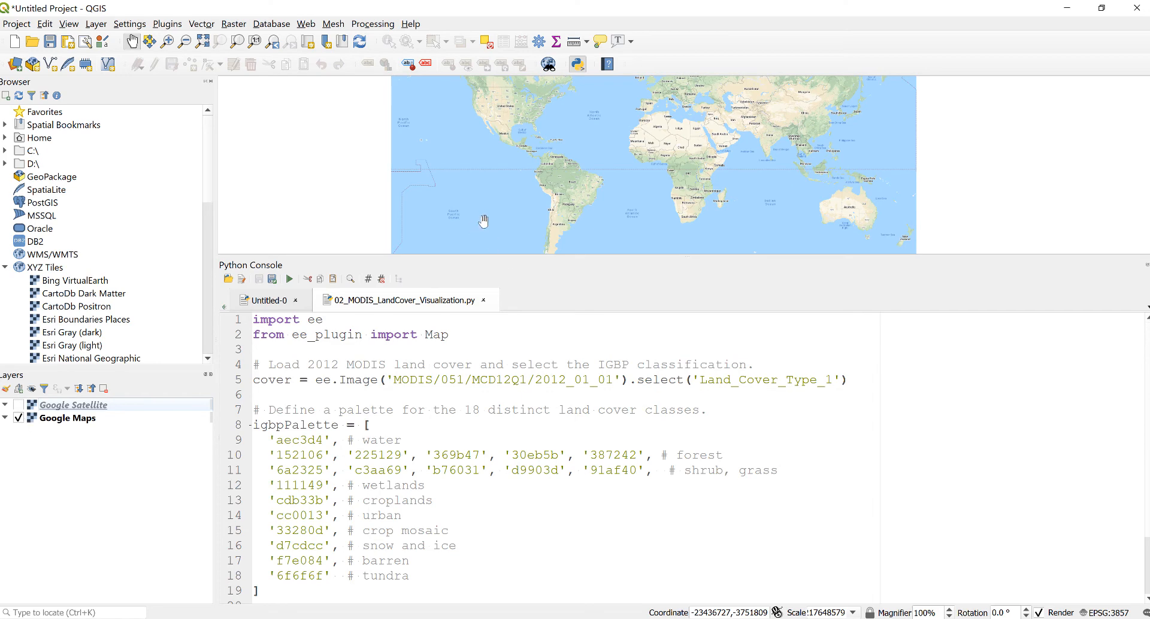
pyautogui.moveTo(251, 319)
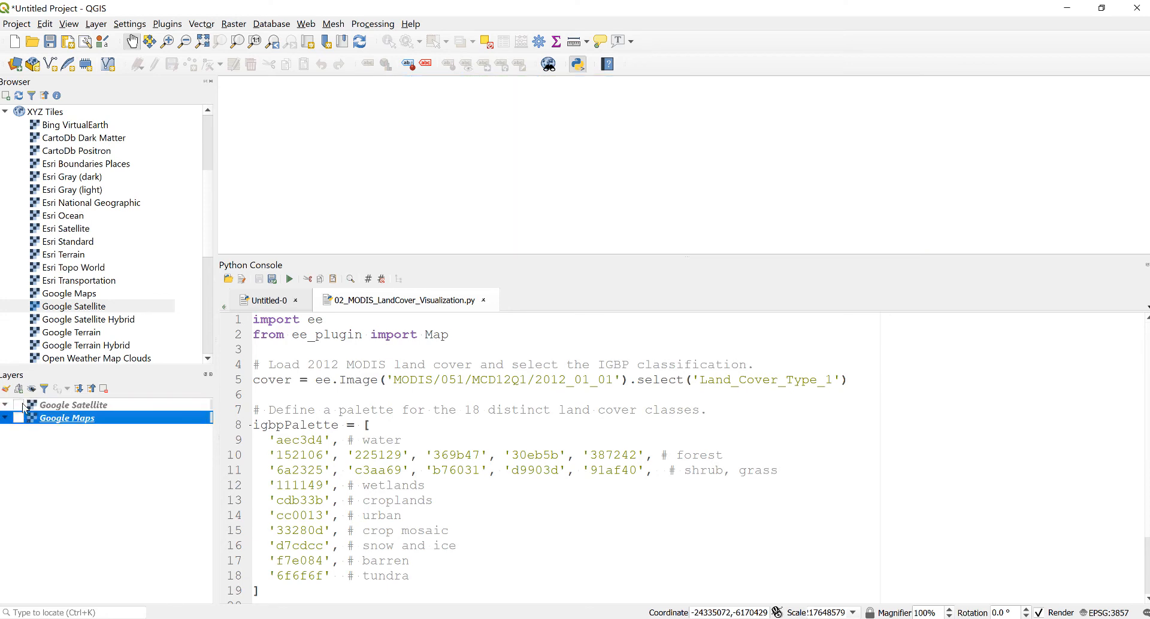
pyautogui.click(18, 404)
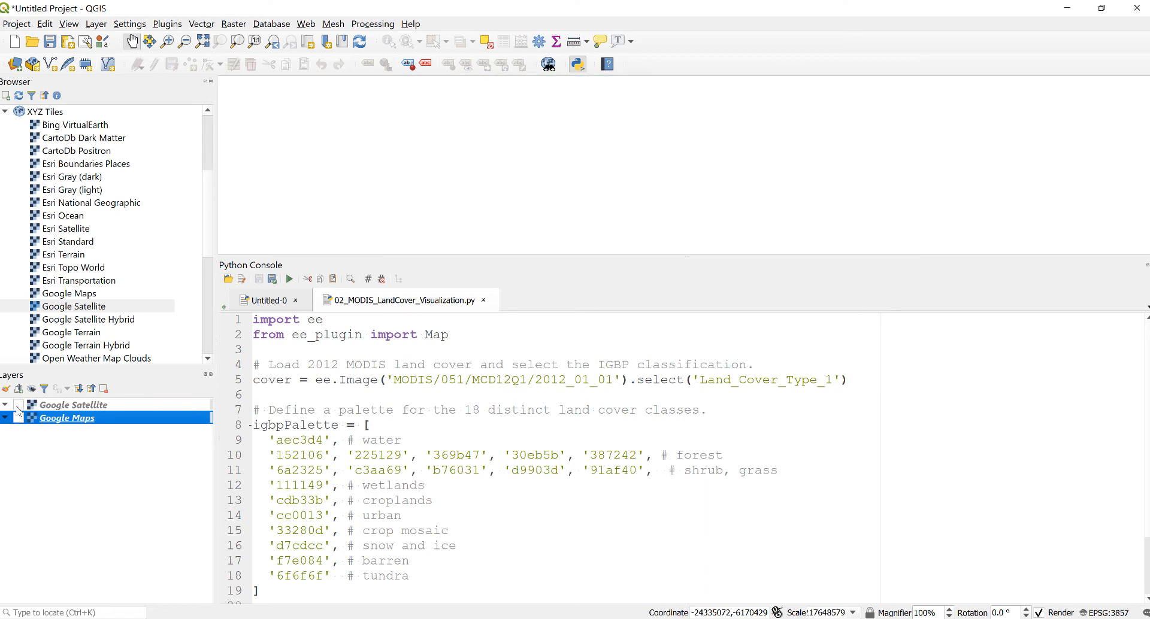
pyautogui.click(17, 404)
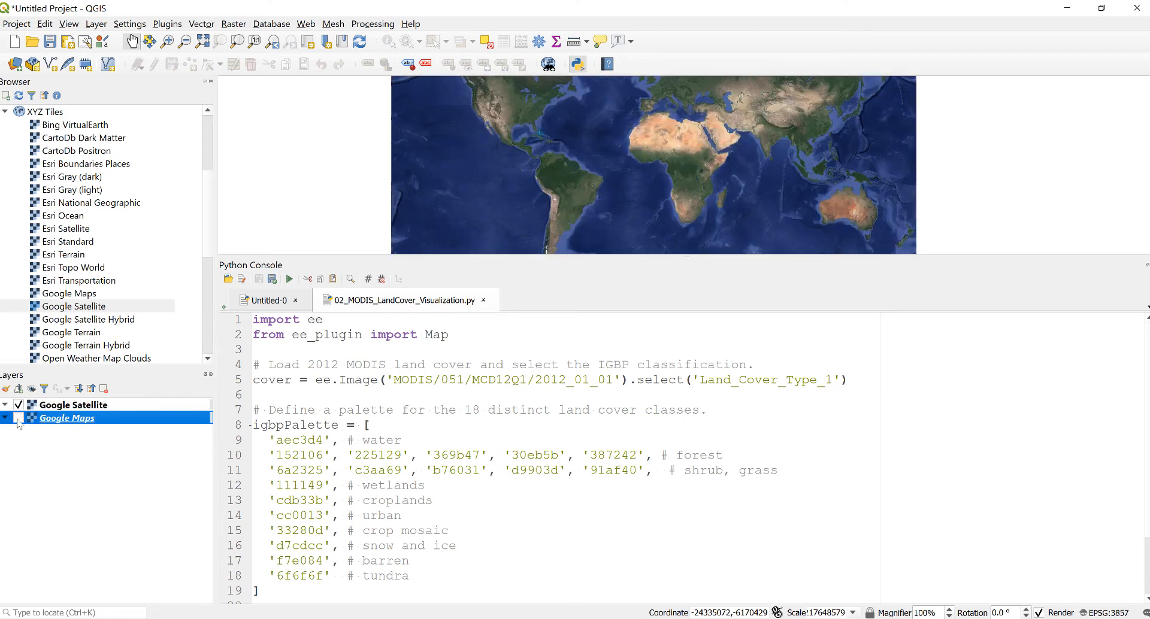
pyautogui.moveTo(66, 417)
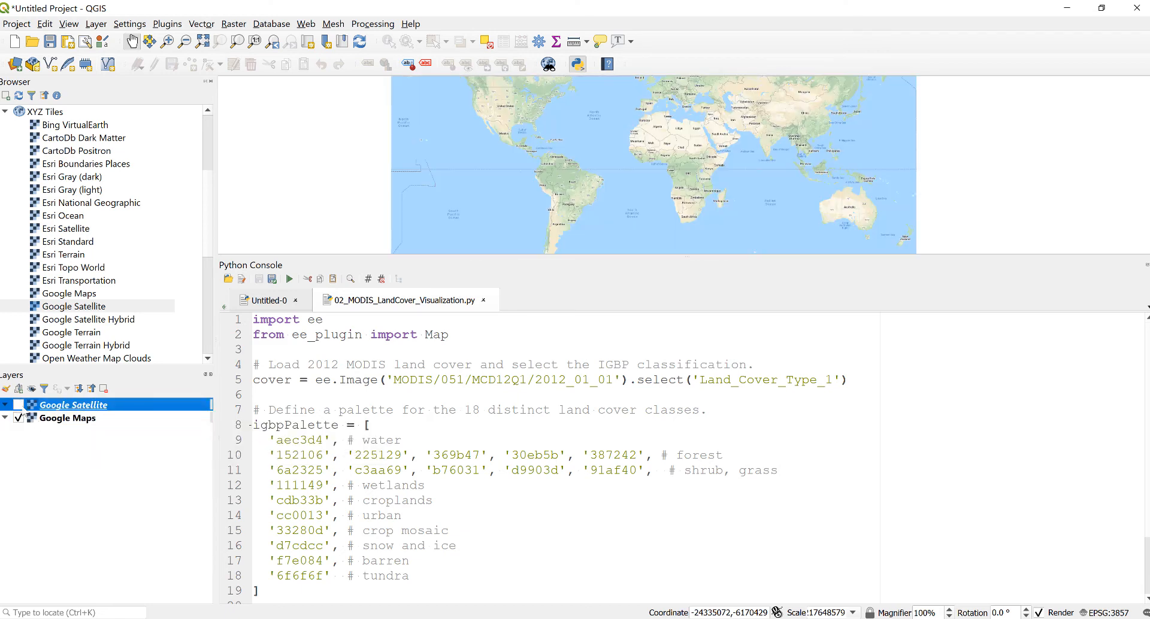
pyautogui.moveTo(685, 178)
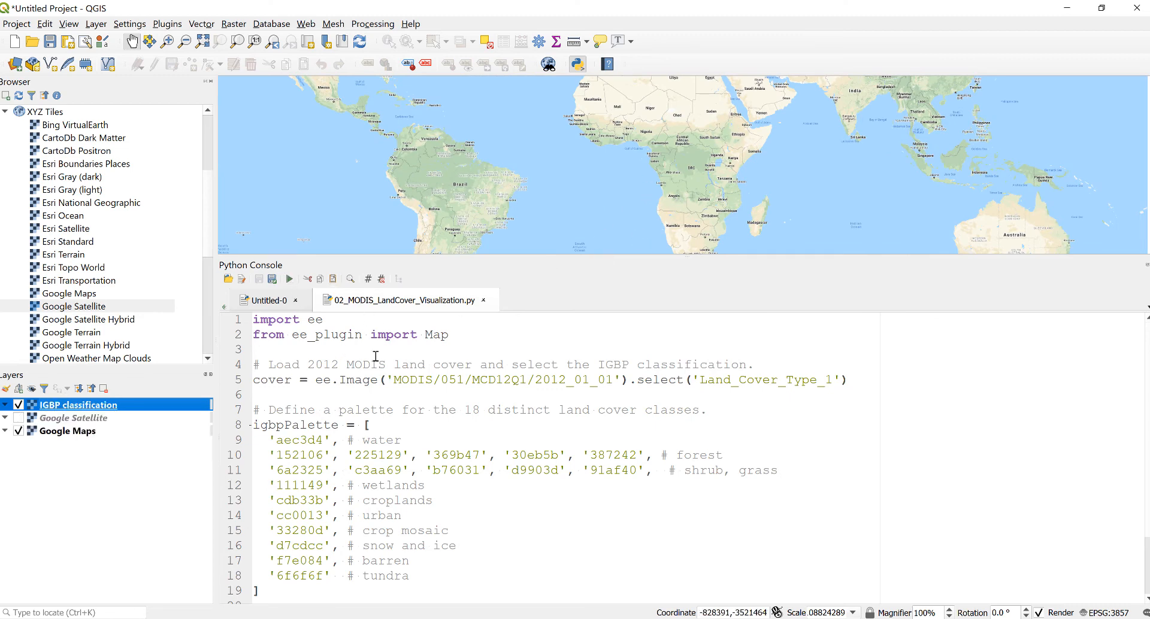
# Zoom the map canvas out to show the global IGBP land cover classification.
pyautogui.click(289, 278)
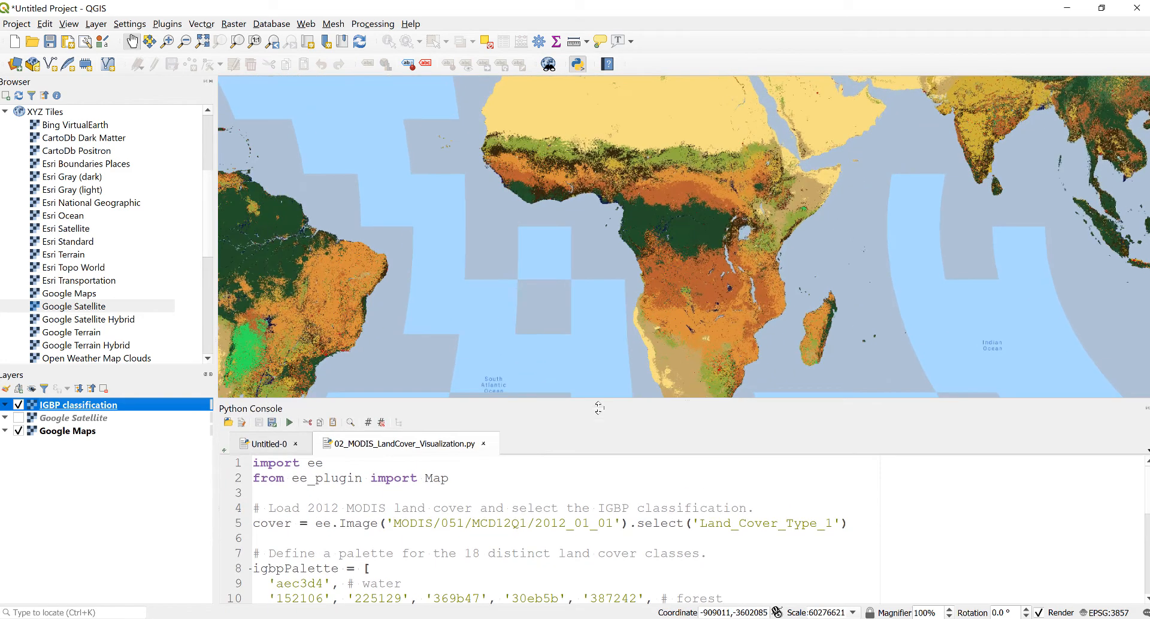
pyautogui.scroll(-3)
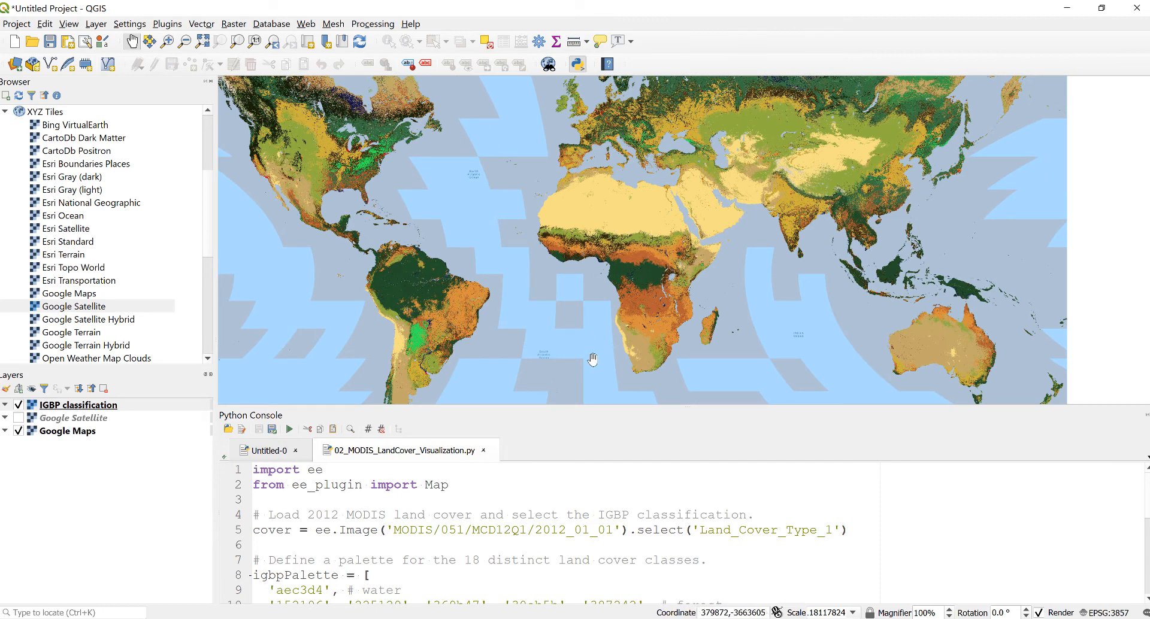
pyautogui.moveTo(545, 434)
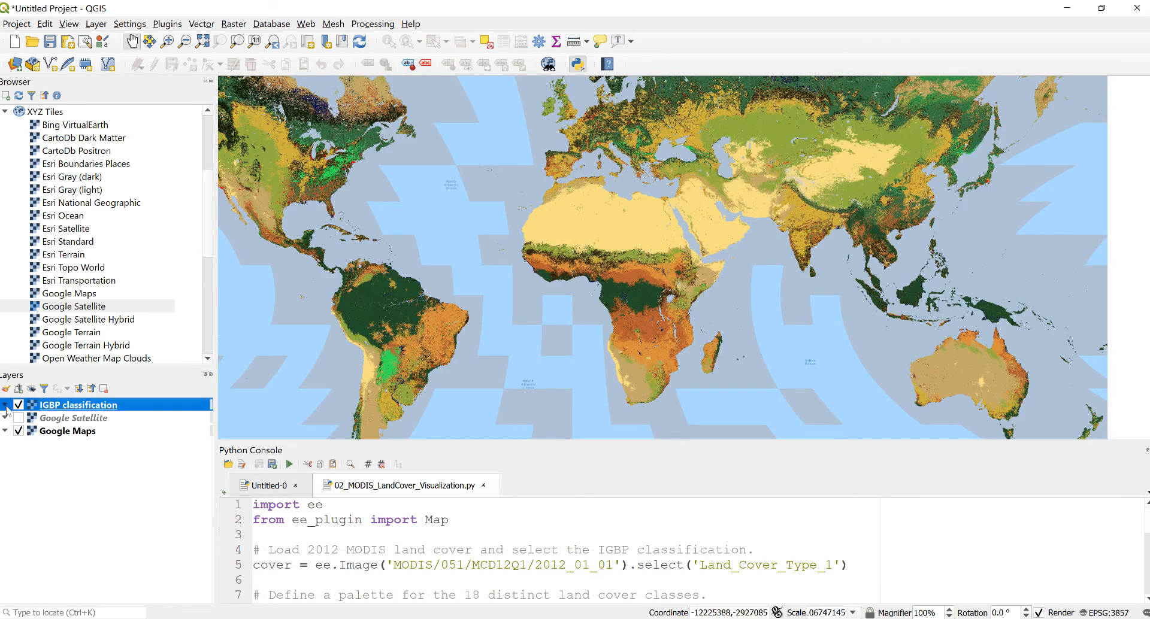
pyautogui.moveTo(644, 284)
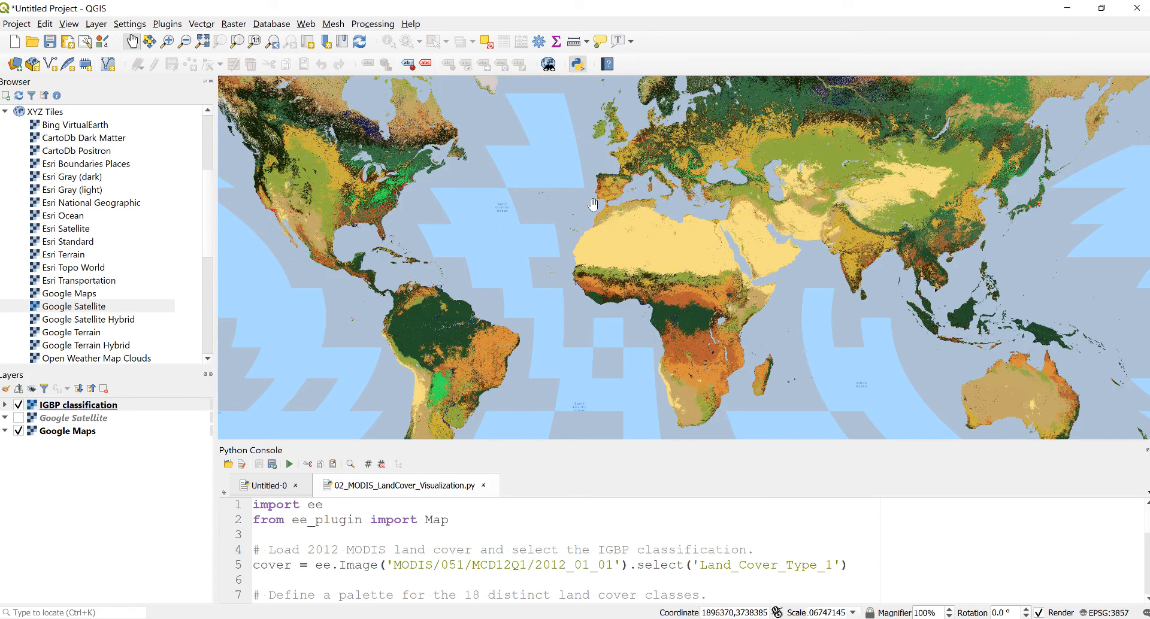
pyautogui.moveTo(621, 232)
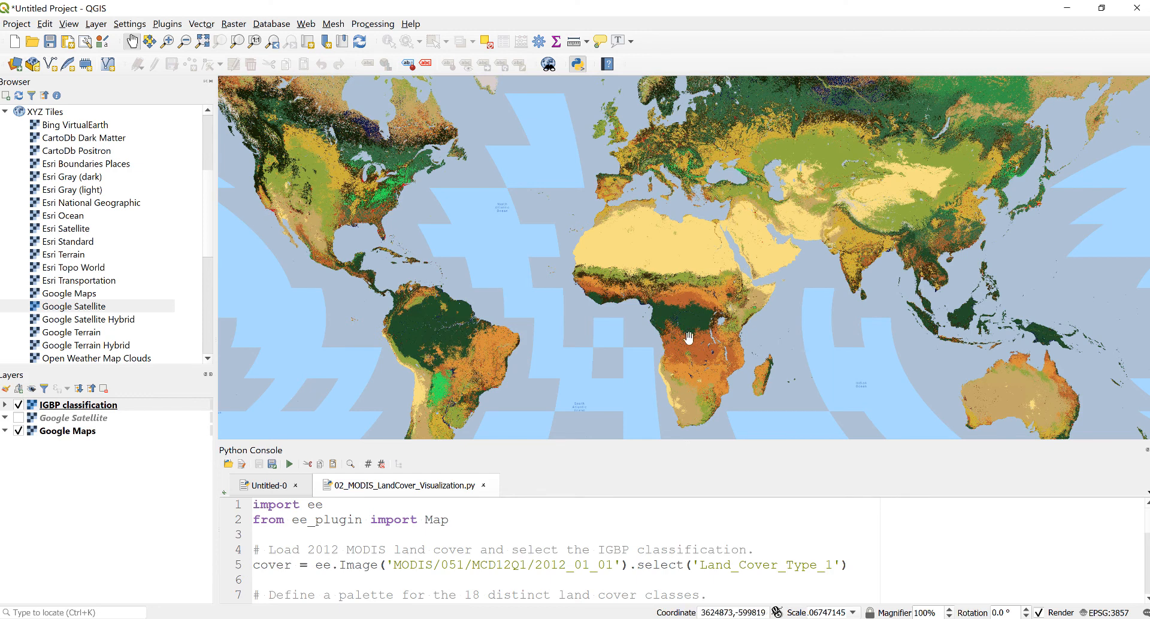
pyautogui.moveTo(739, 306)
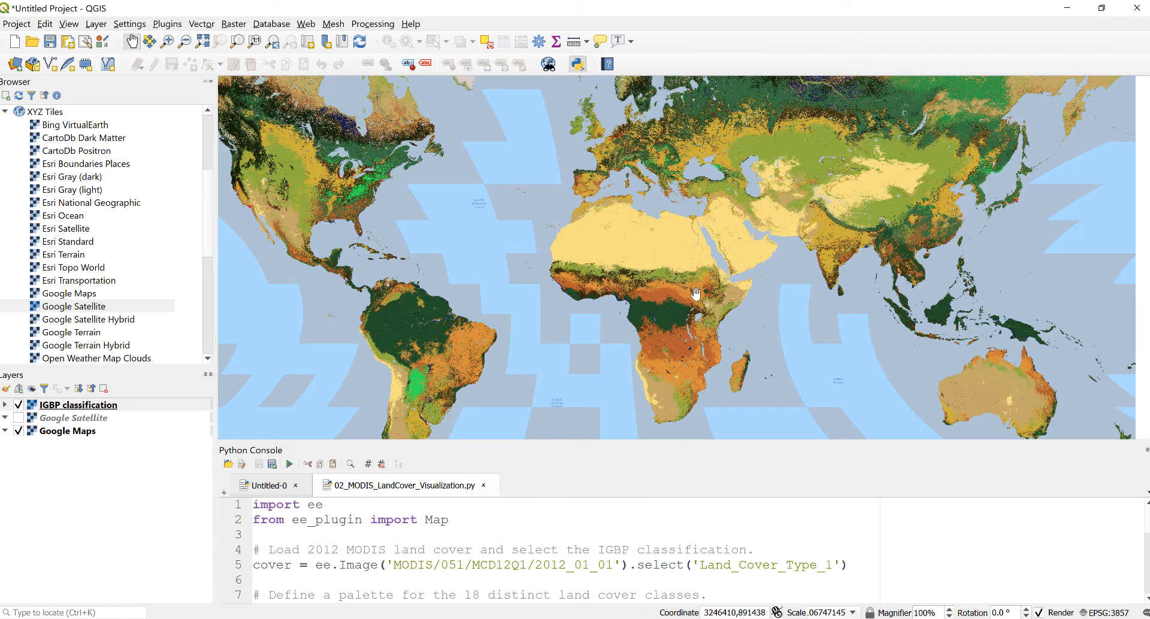
pyautogui.moveTo(673, 294)
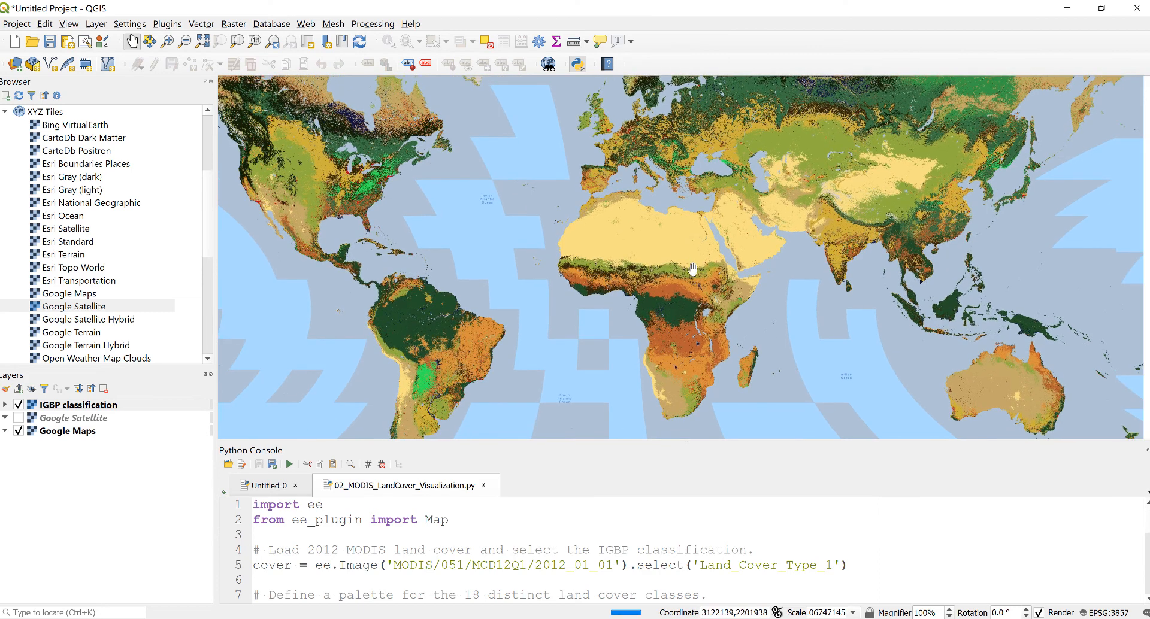
pyautogui.moveTo(667, 286)
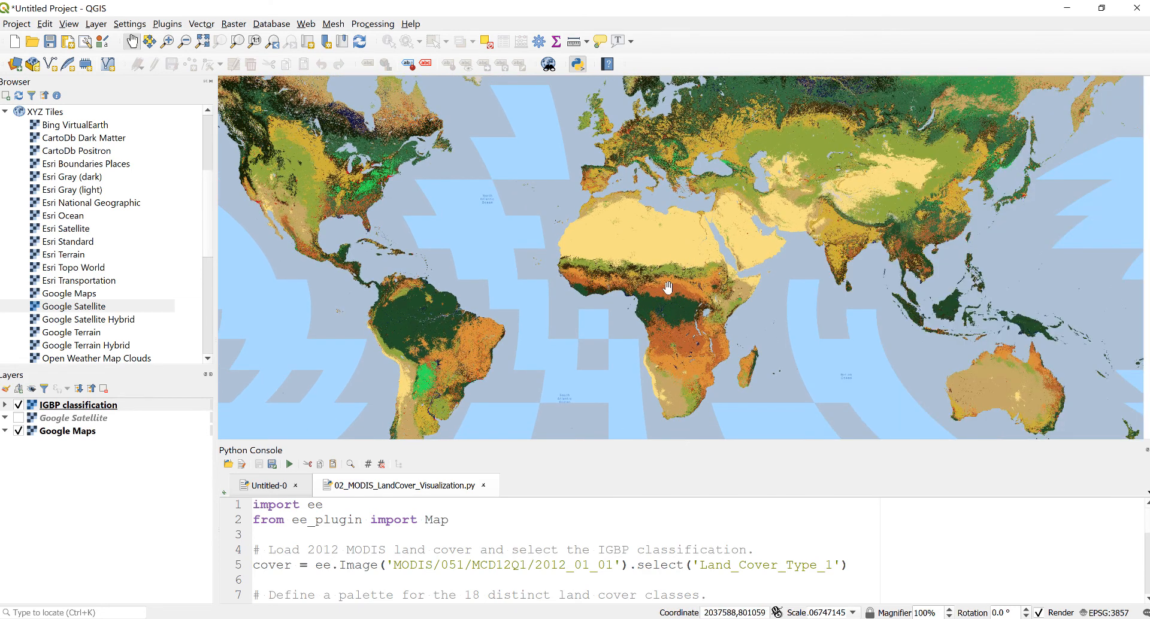
pyautogui.moveTo(667, 286); pyautogui.dragTo(633, 296)
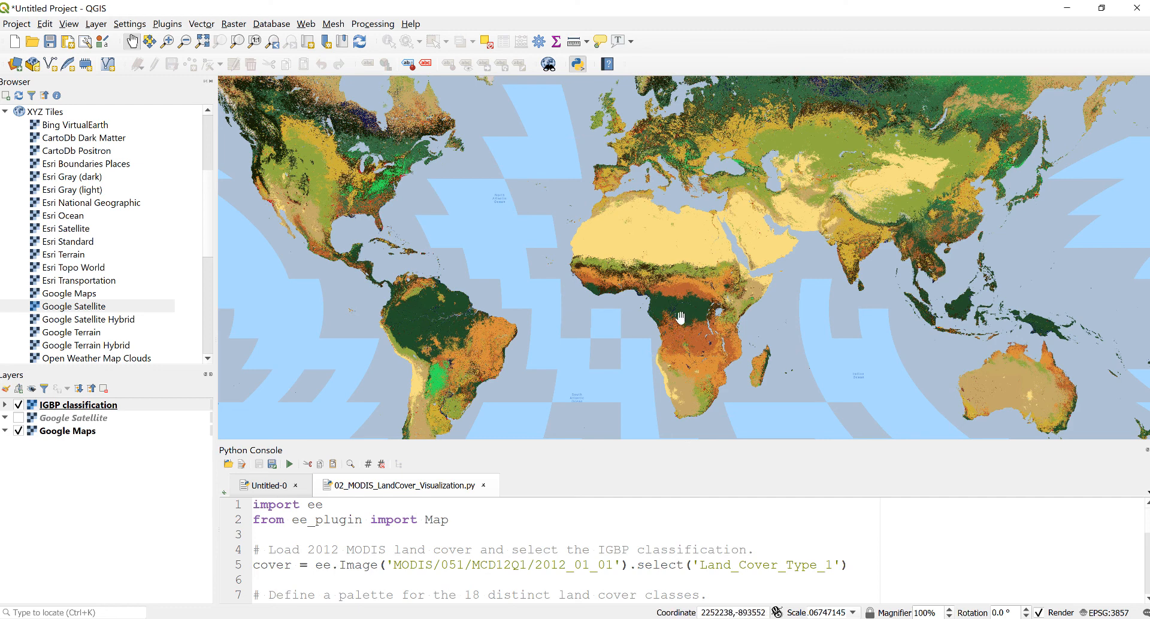
pyautogui.moveTo(679, 319); pyautogui.dragTo(682, 288)
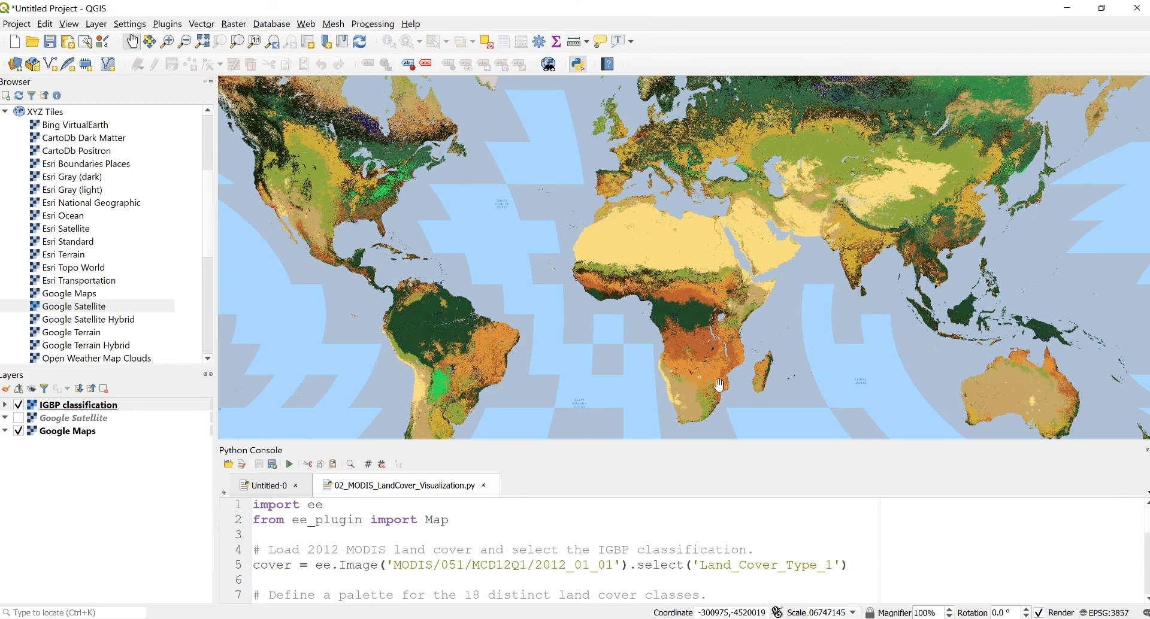
pyautogui.moveTo(719, 383); pyautogui.dragTo(702, 333)
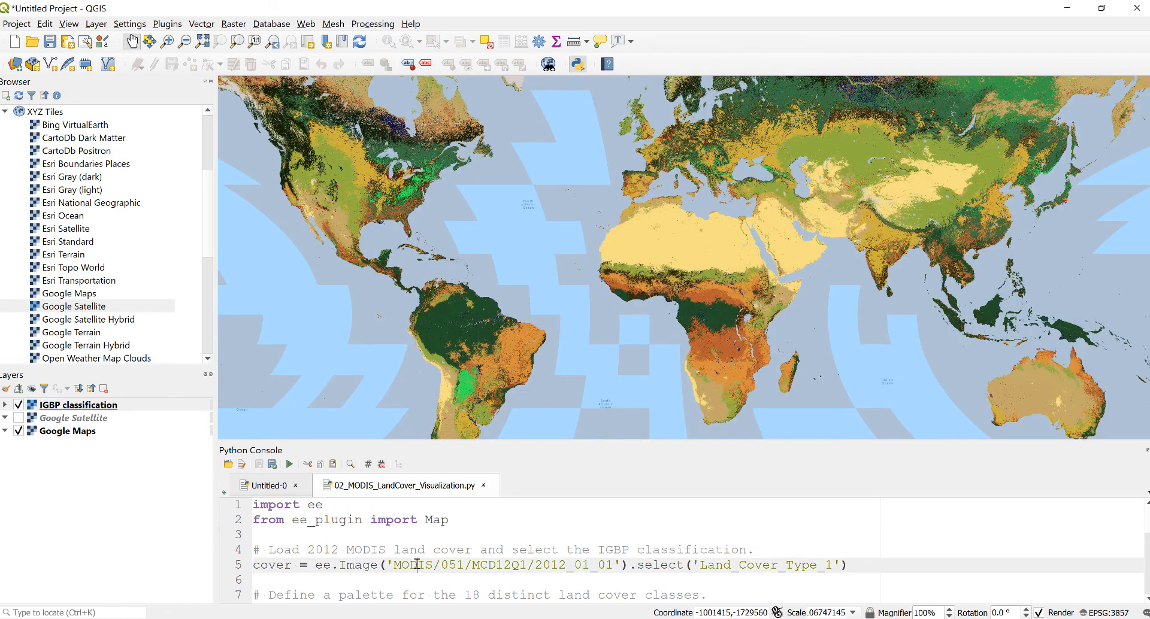
pyautogui.scroll(-3)
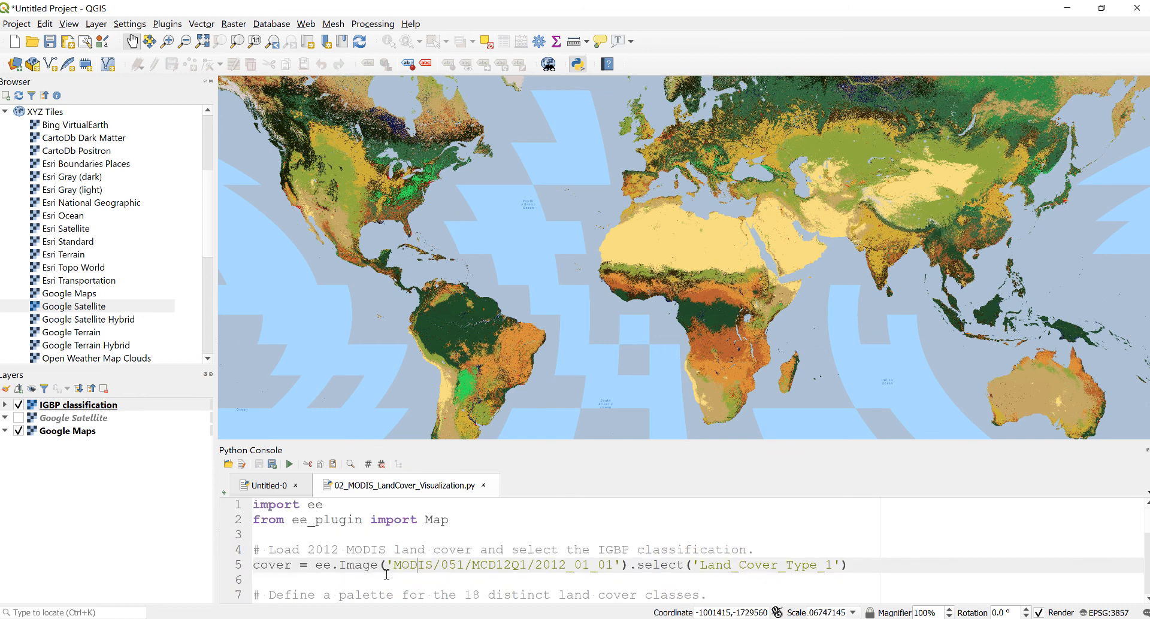
pyautogui.scroll(-3)
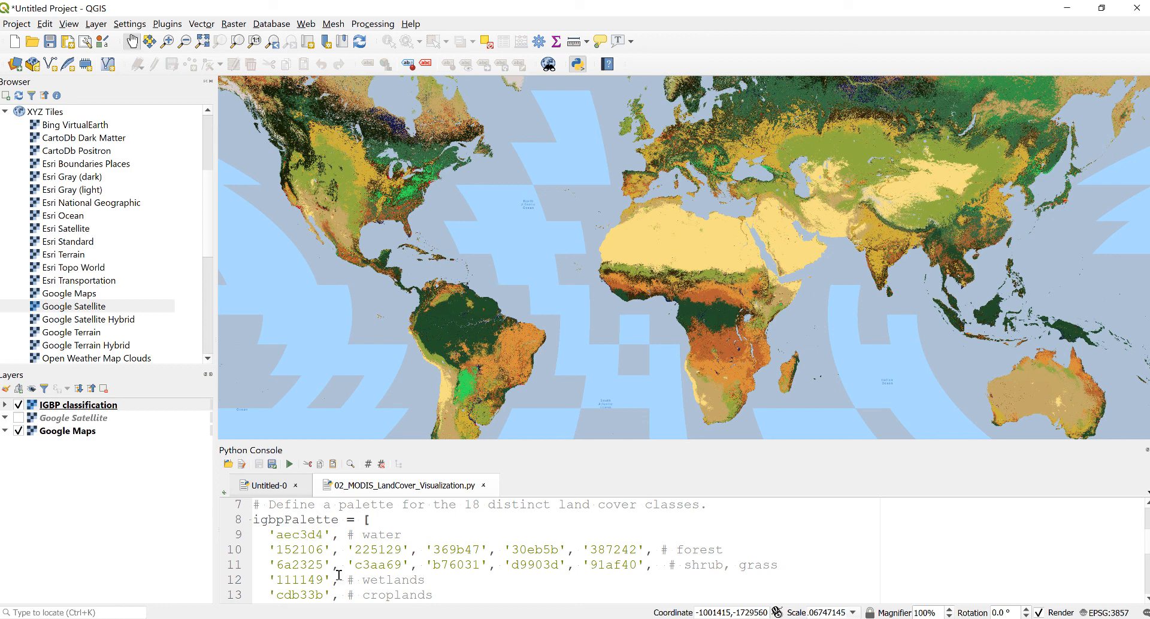
pyautogui.scroll(-3)
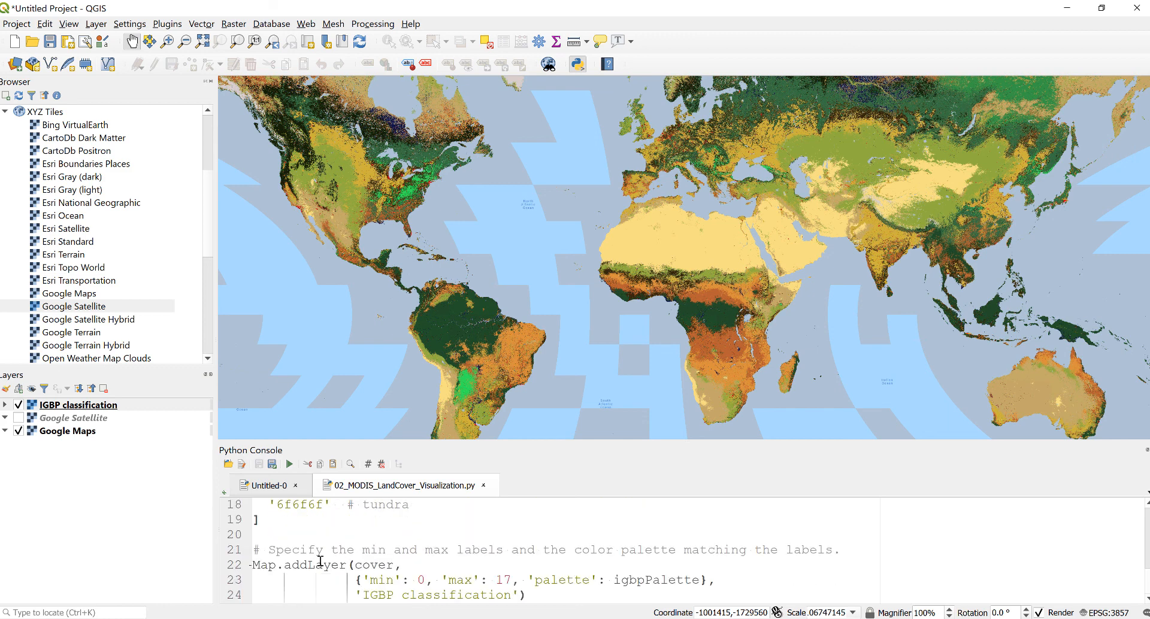